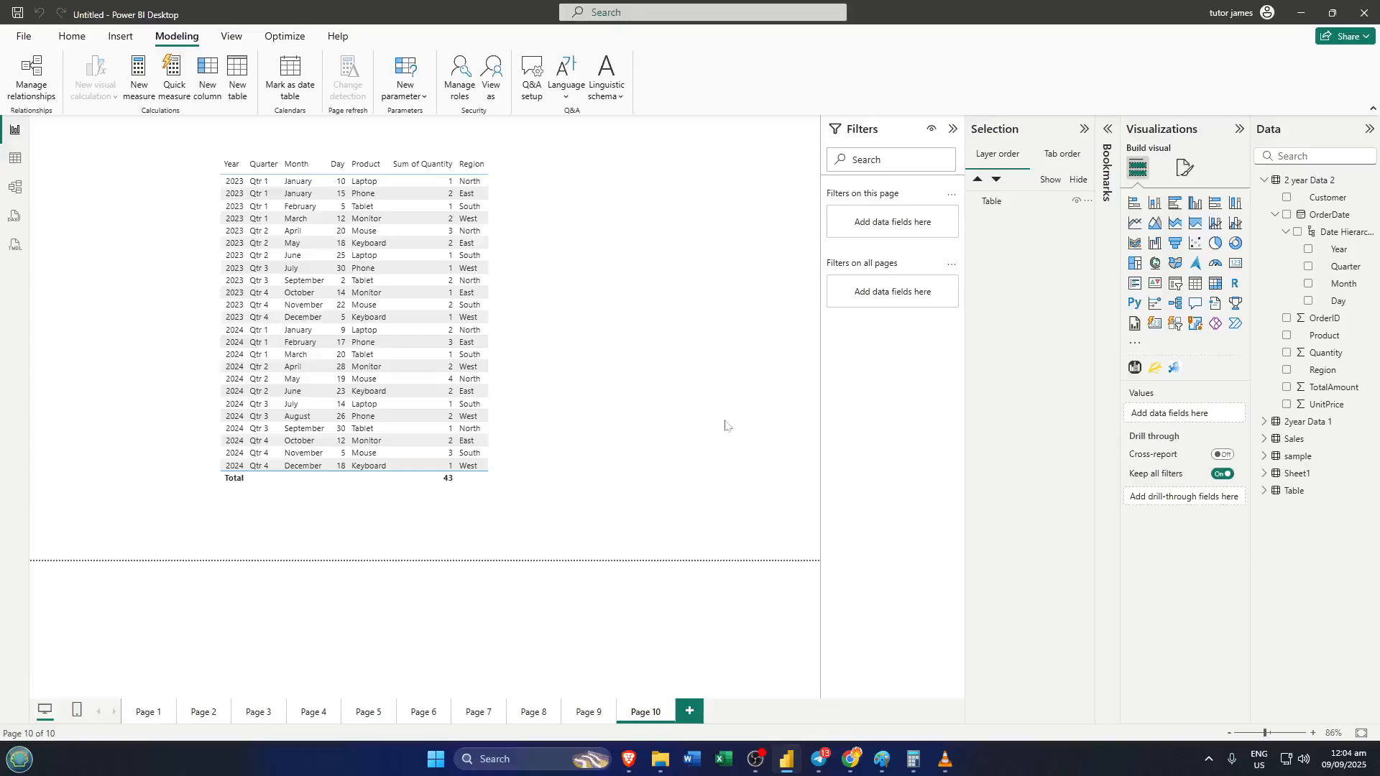
pyautogui.moveTo(738, 418)
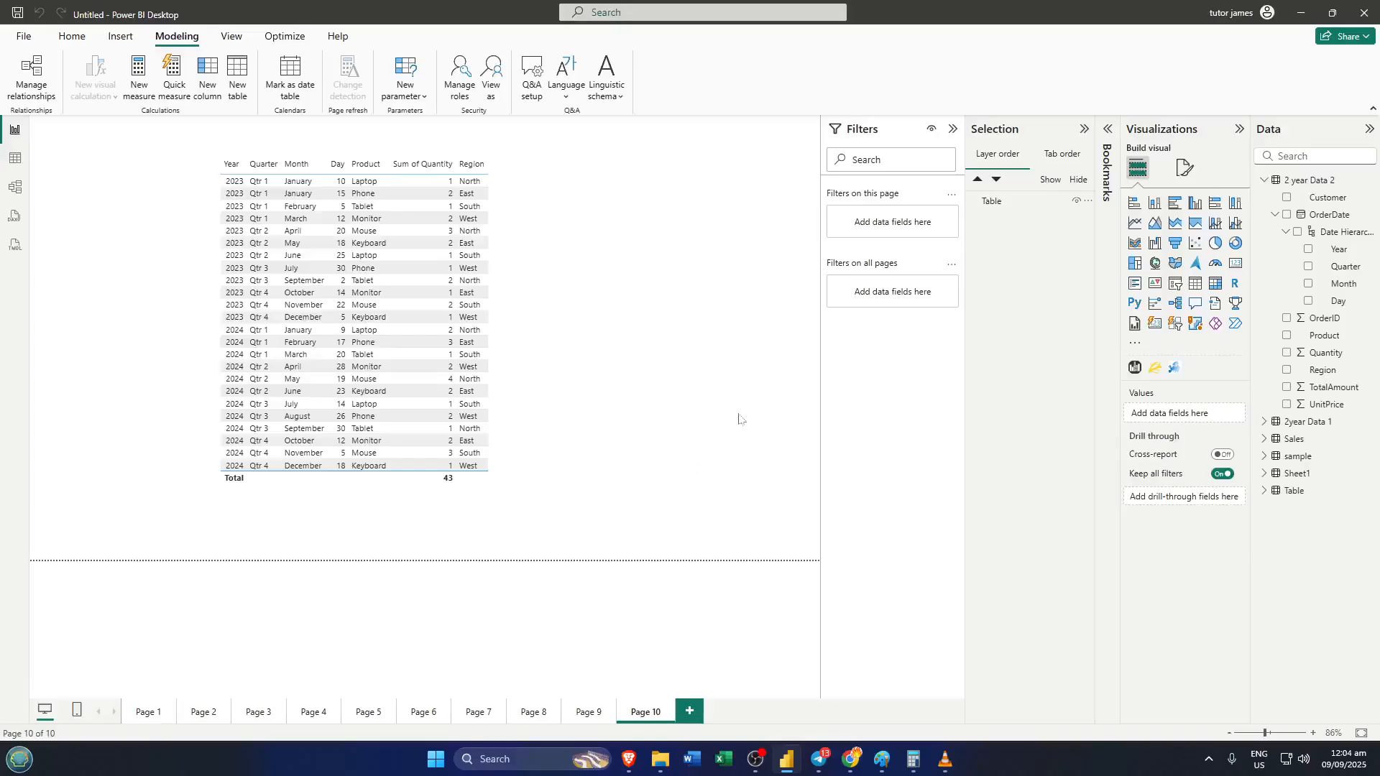
pyautogui.moveTo(770, 371)
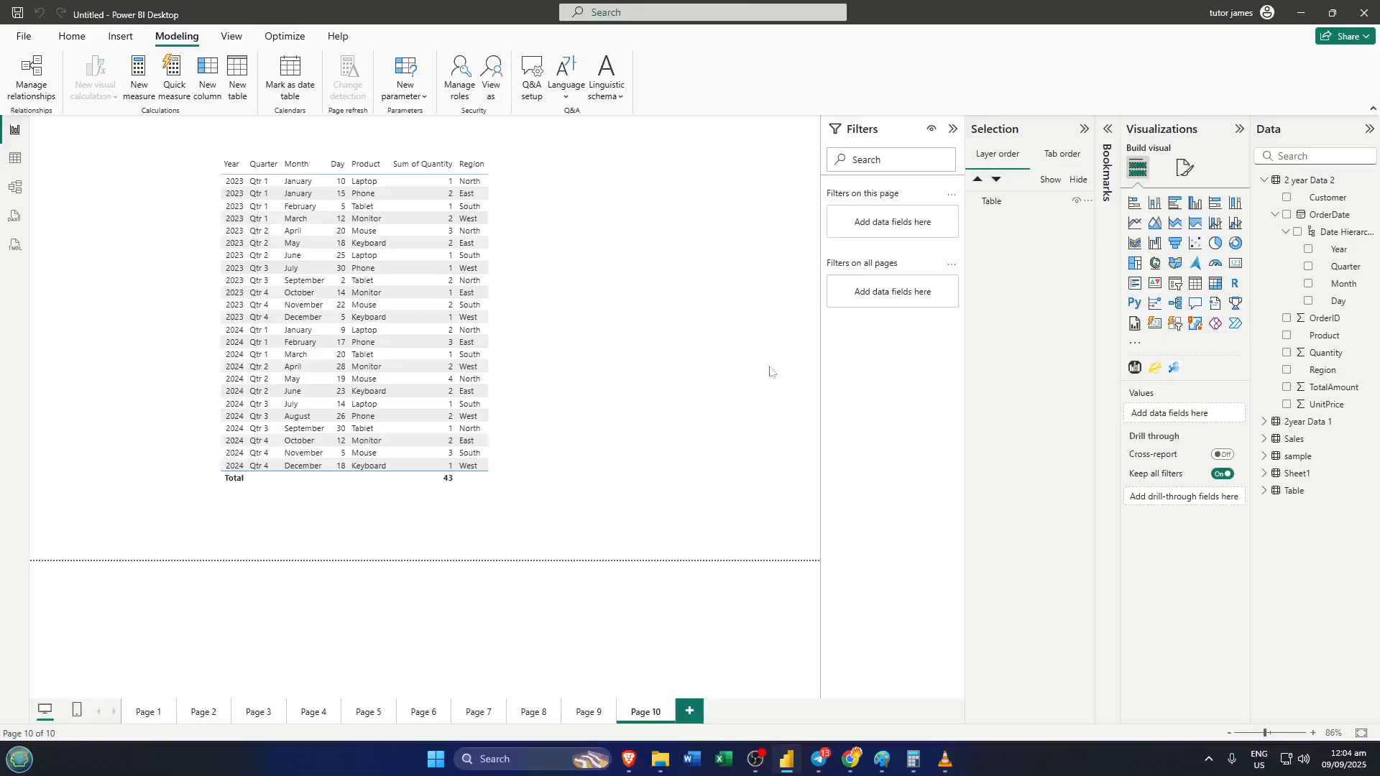
pyautogui.moveTo(138, 79)
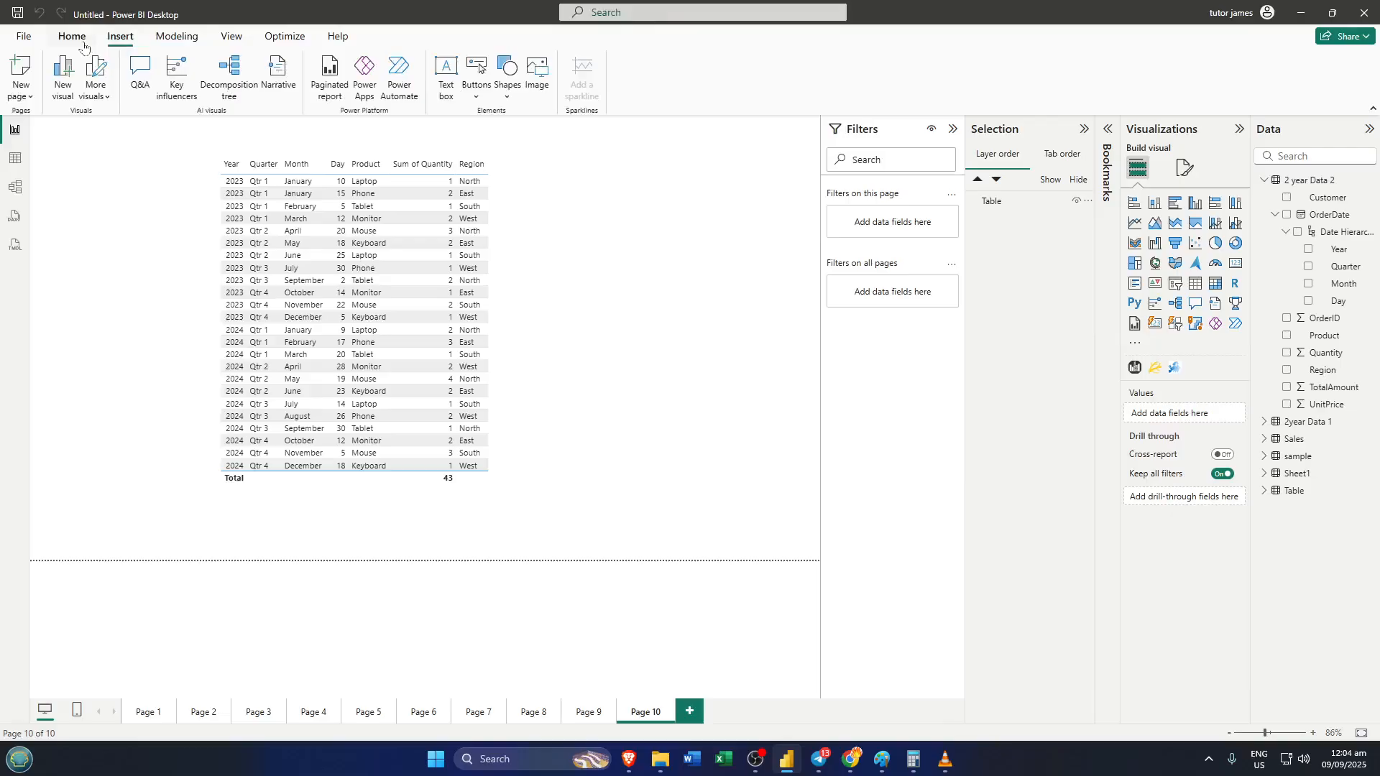
# - Switch the ribbon to the Home commands for data import and queries
pyautogui.click(70, 36)
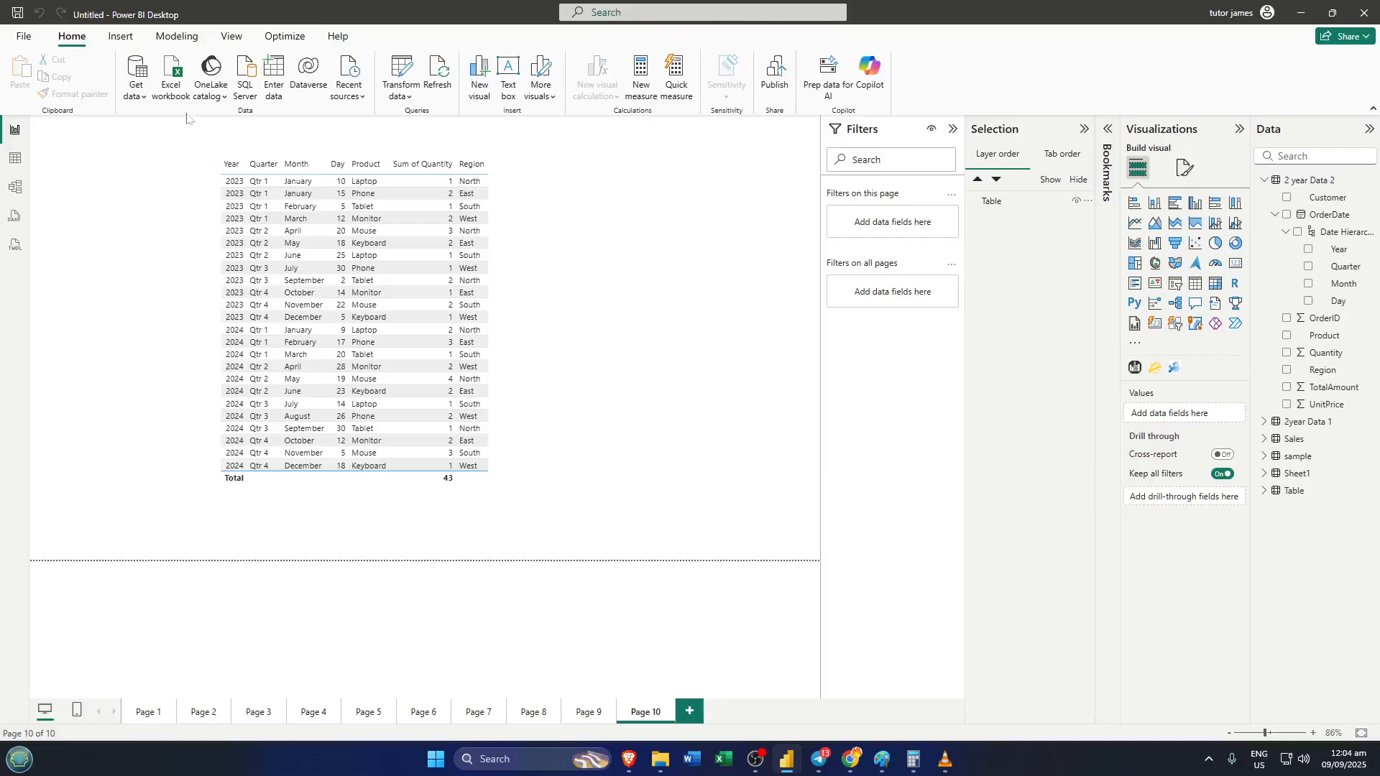
pyautogui.moveTo(208, 169)
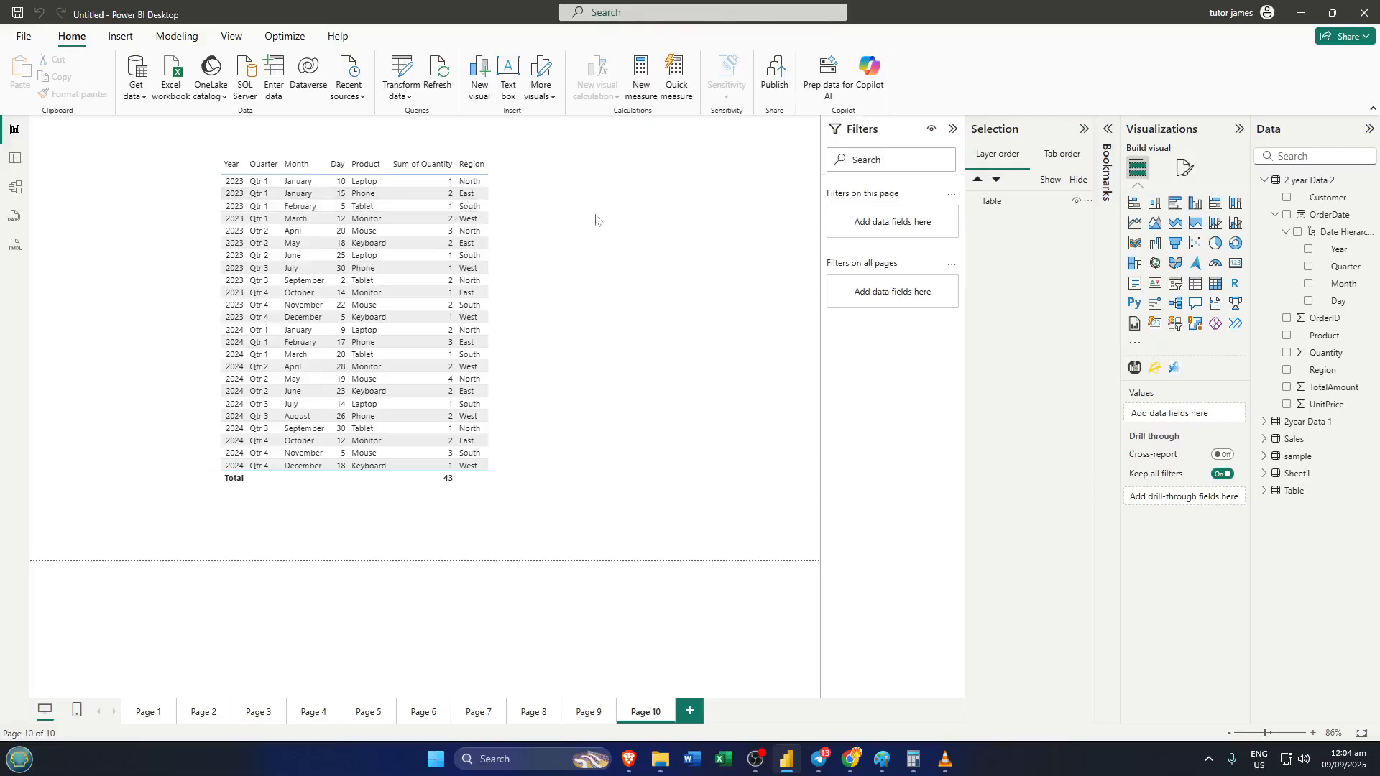
pyautogui.moveTo(628, 221)
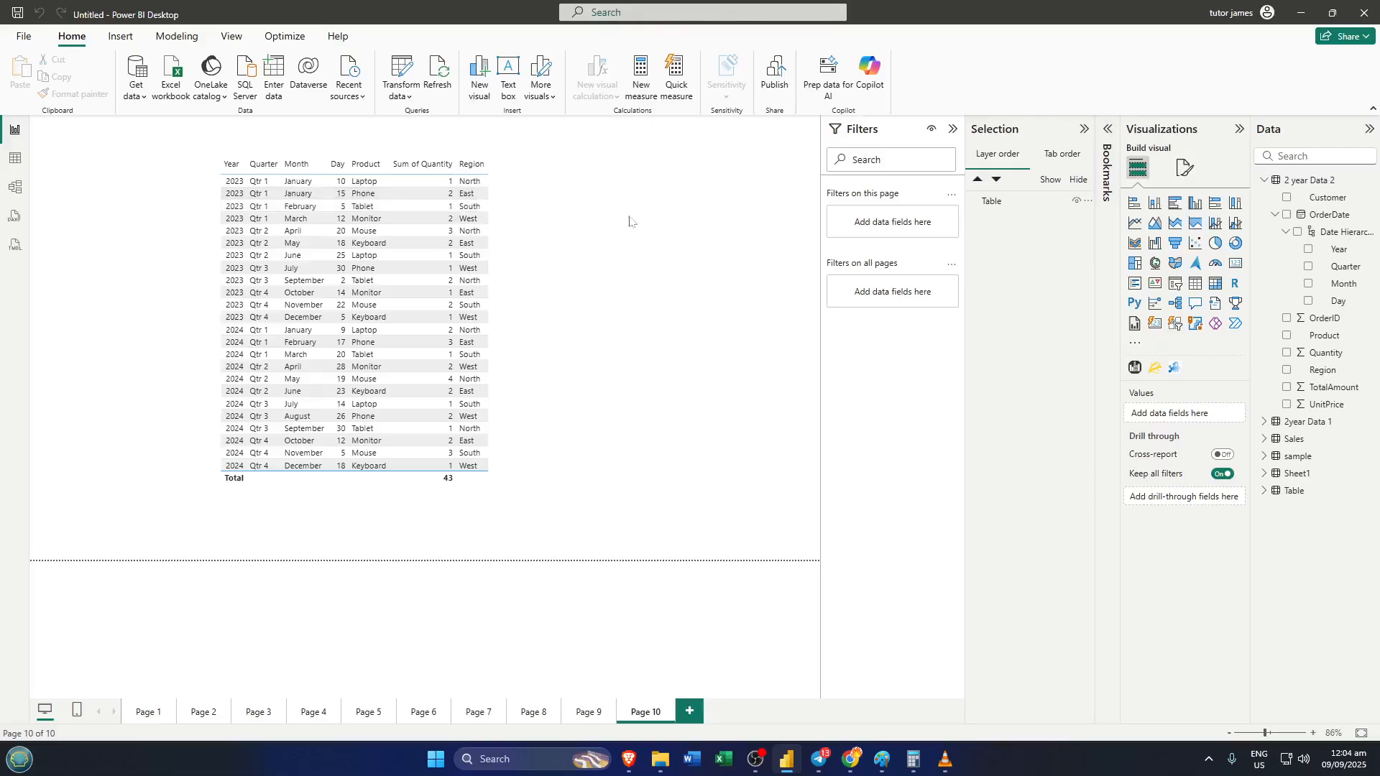
# - Select the table visual on Page 10 and show the Modeling commands
pyautogui.click(369, 391)
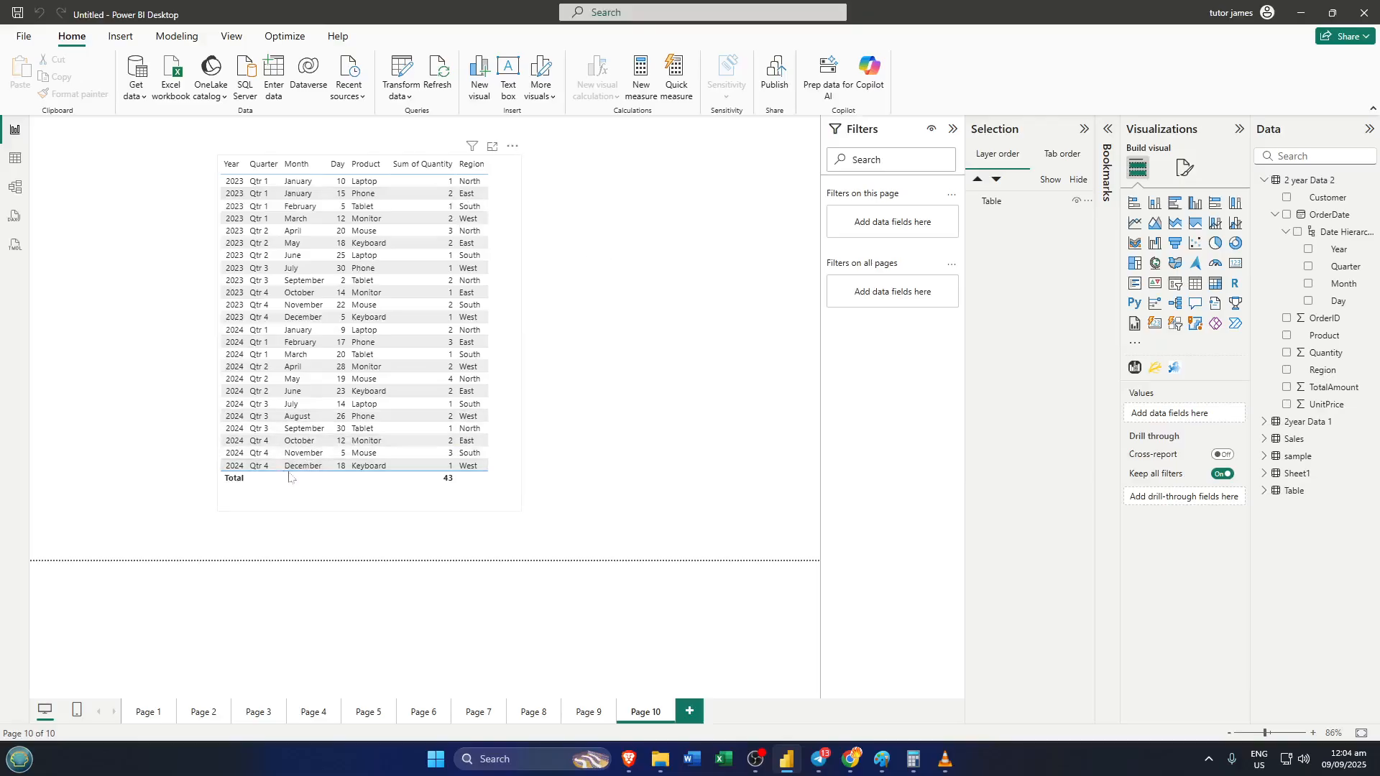
pyautogui.moveTo(303, 507)
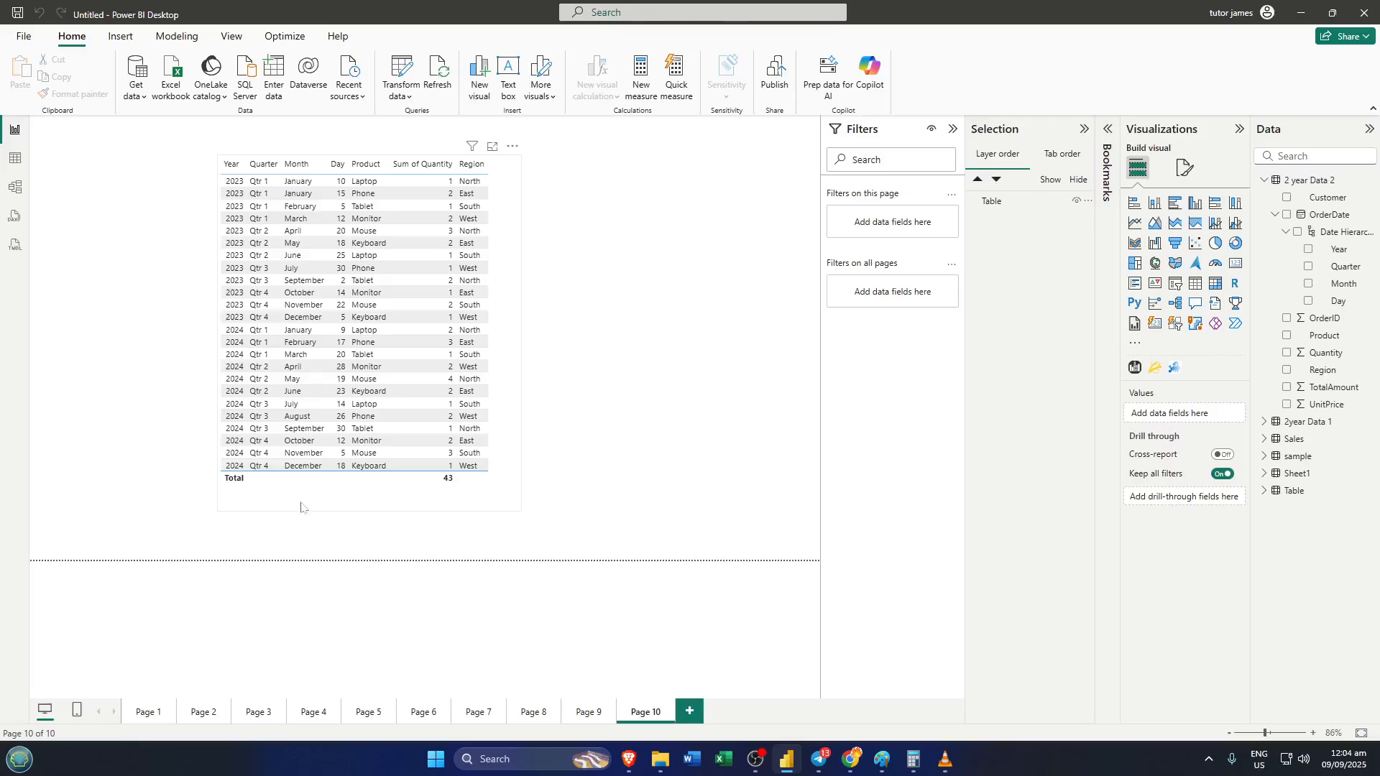
pyautogui.moveTo(356, 514)
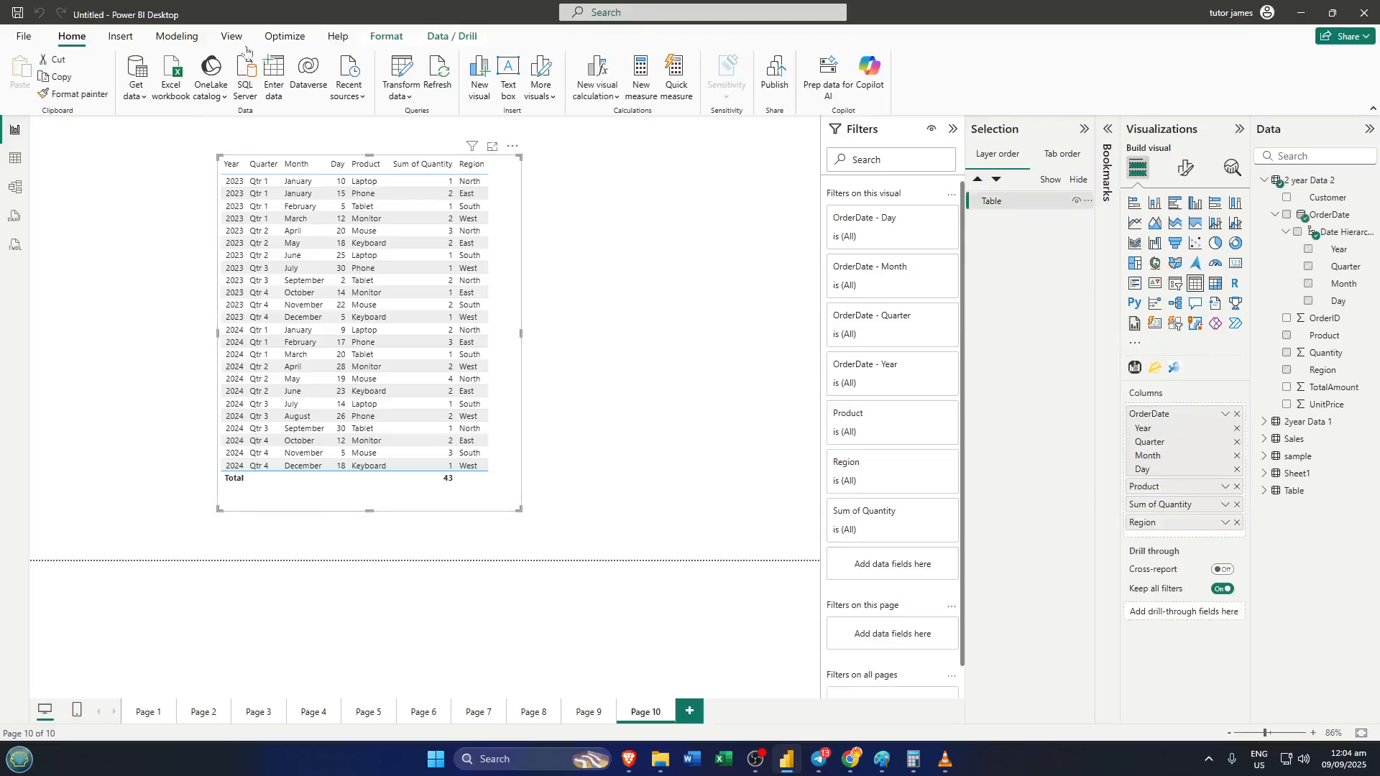
pyautogui.click(175, 36)
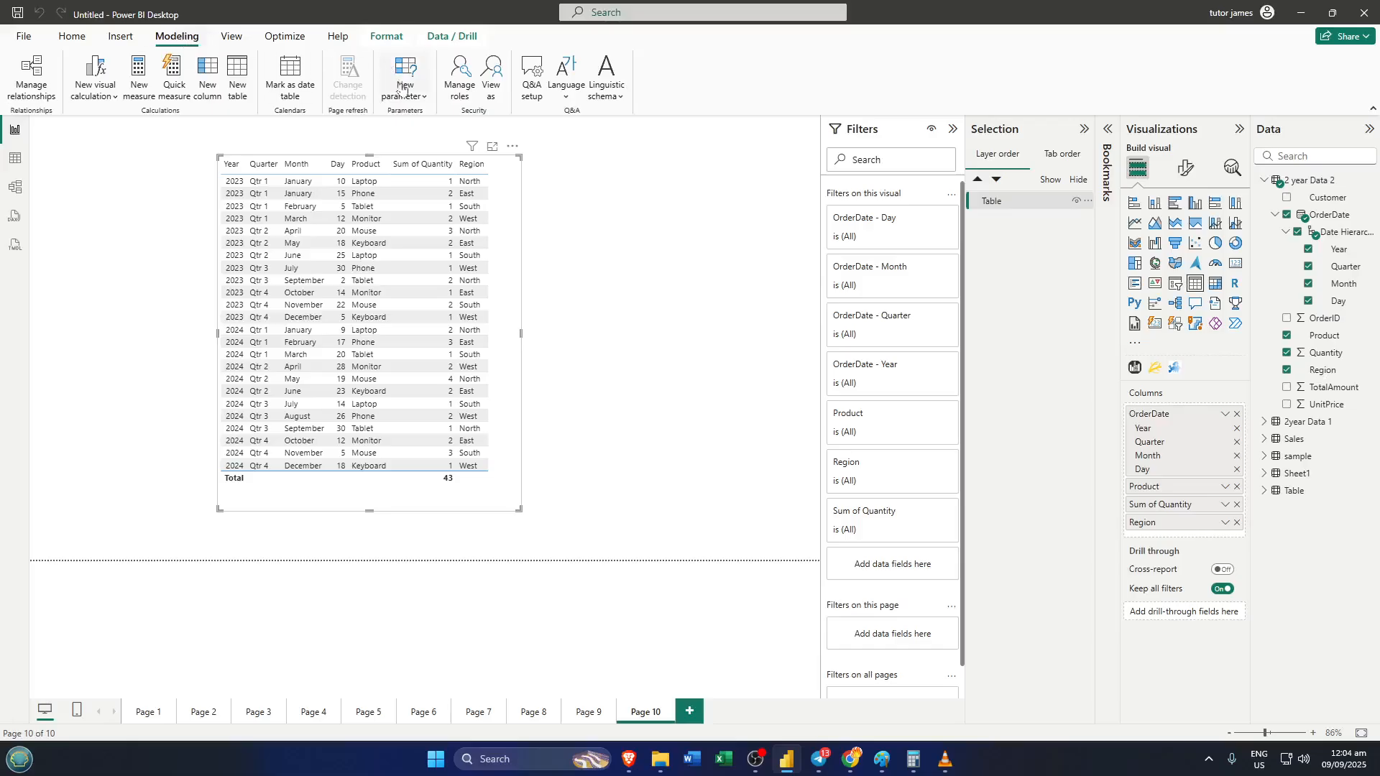
pyautogui.moveTo(459, 75)
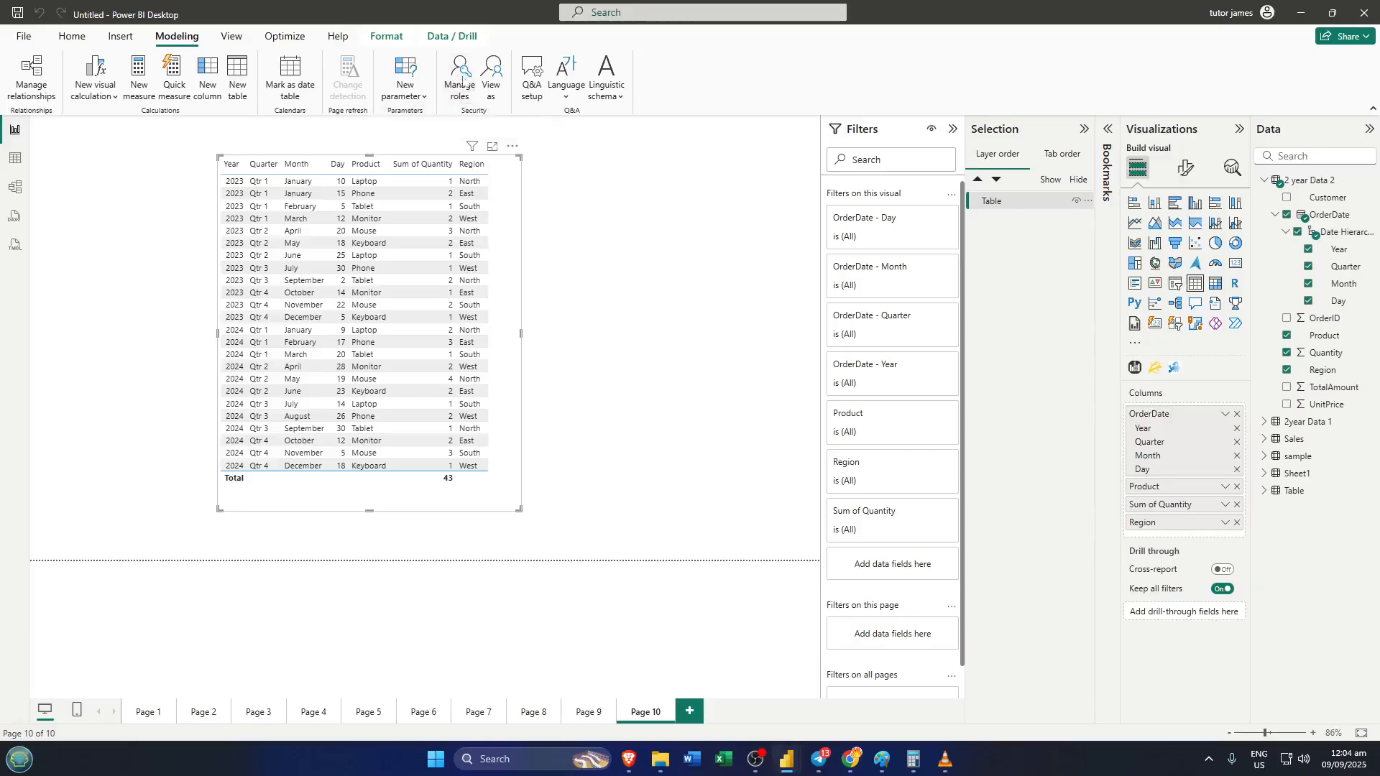
# - Bring up Manage roles, showing the North role filtering Region equals North
pyautogui.click(457, 74)
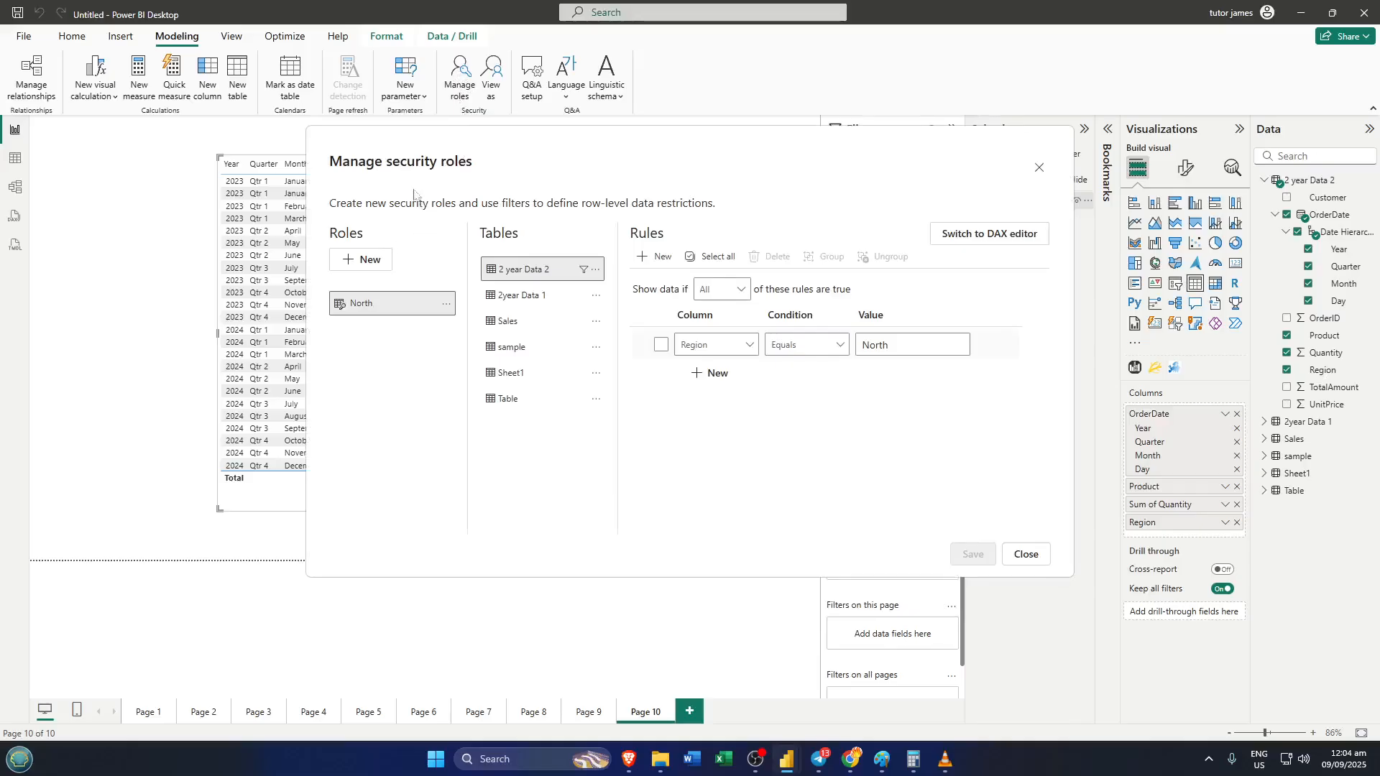
pyautogui.moveTo(420, 287)
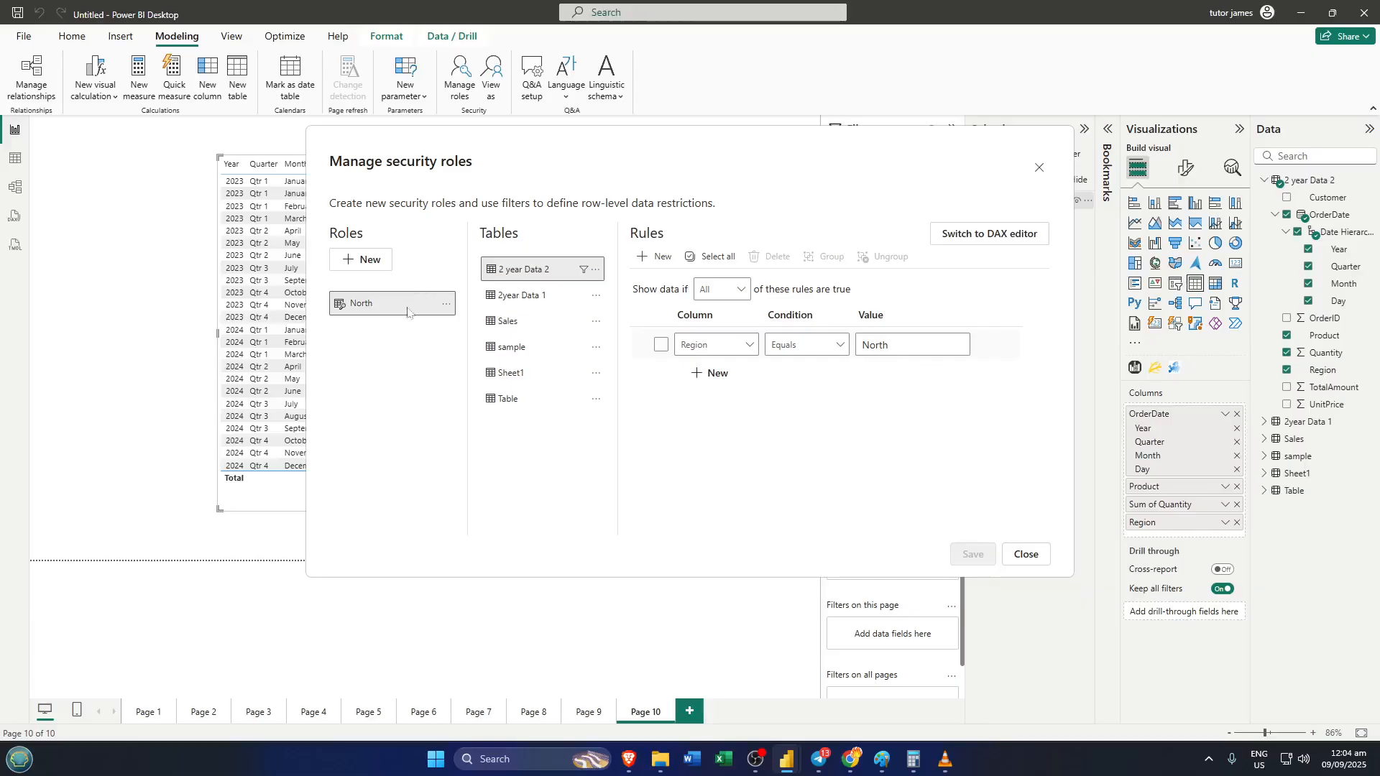
pyautogui.moveTo(392, 303)
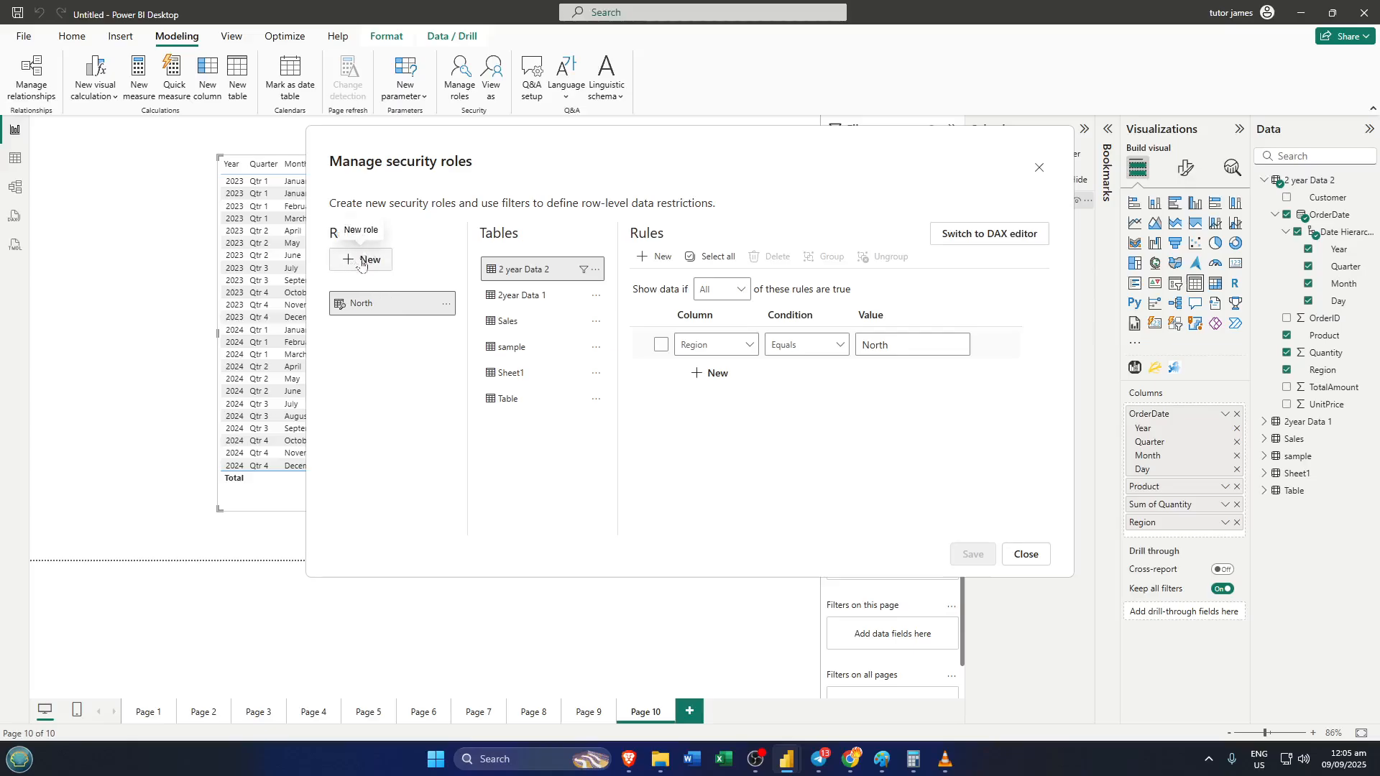
# - Create a new security role and rename it from Untitled to South
pyautogui.click(360, 259)
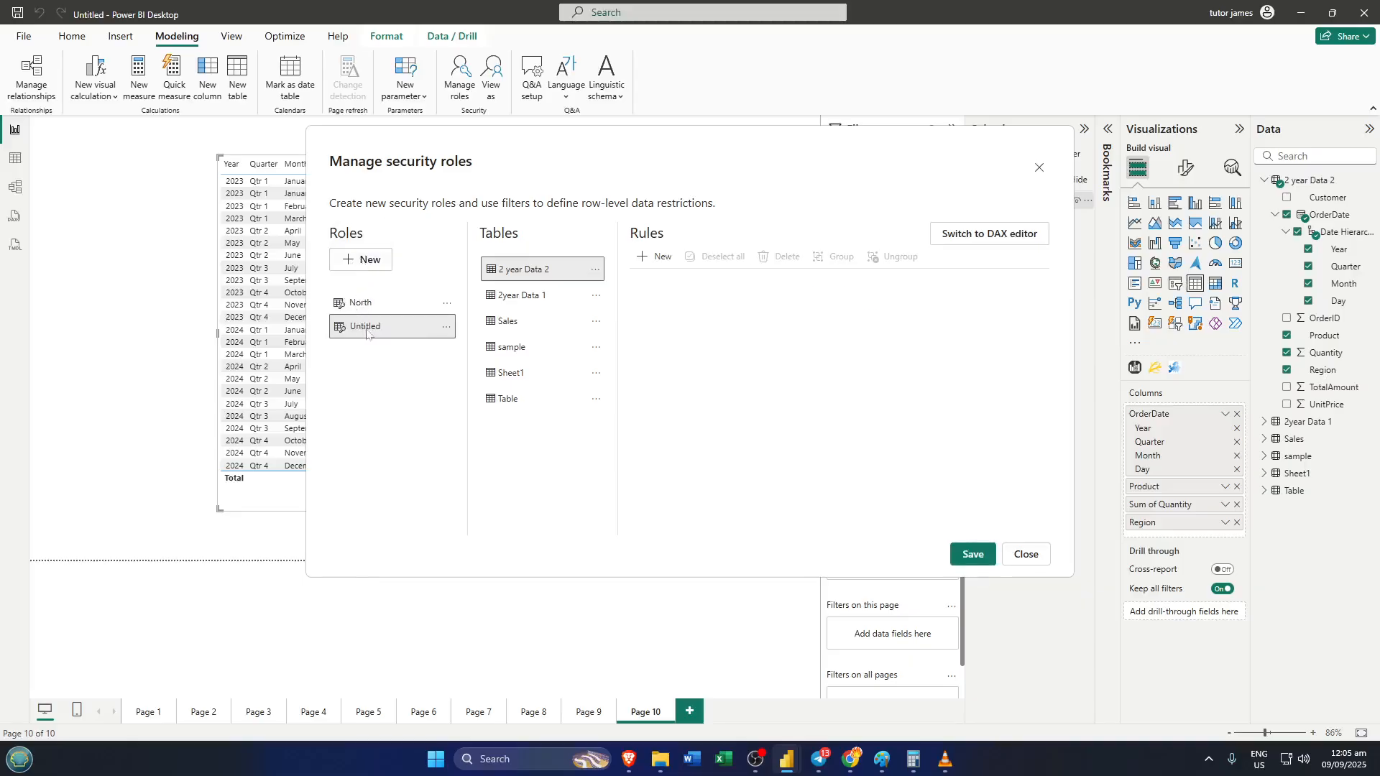
pyautogui.moveTo(363, 327)
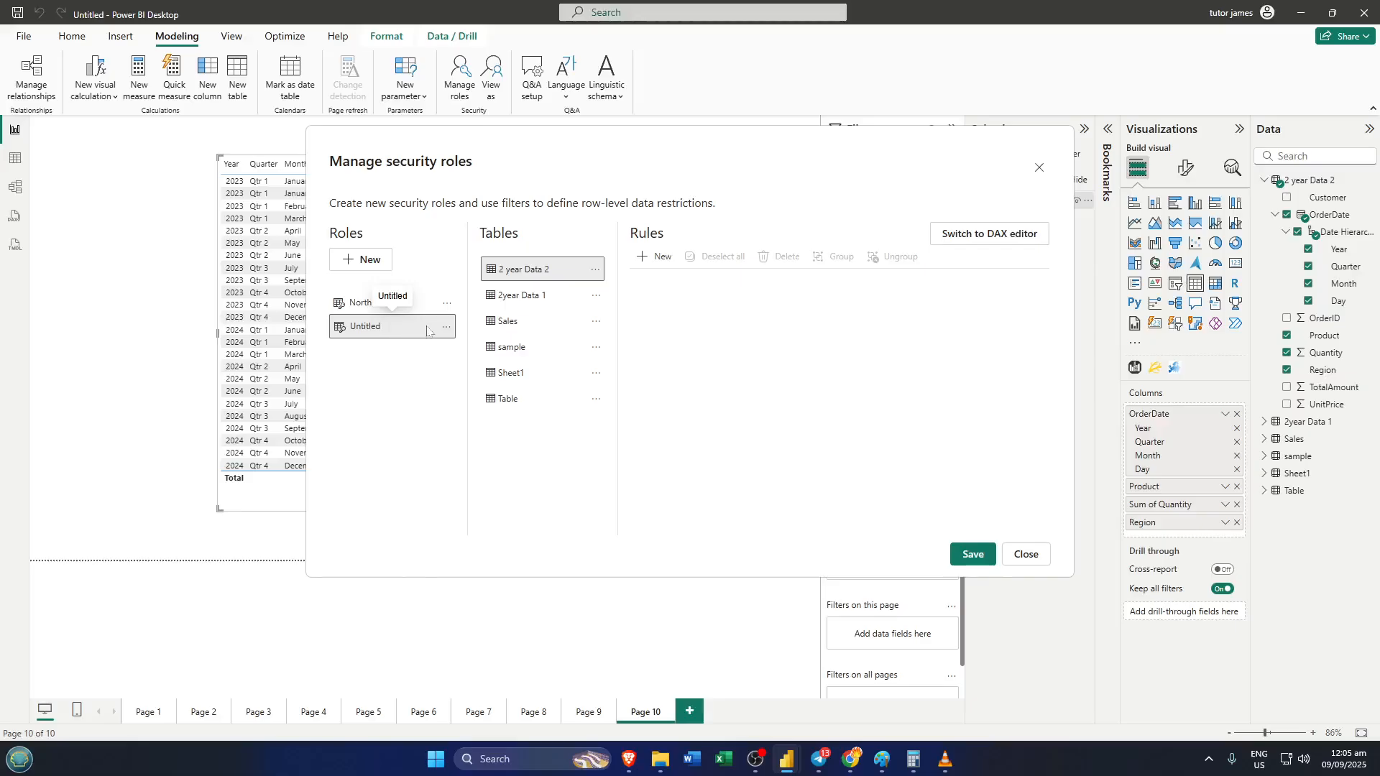
pyautogui.click(445, 326)
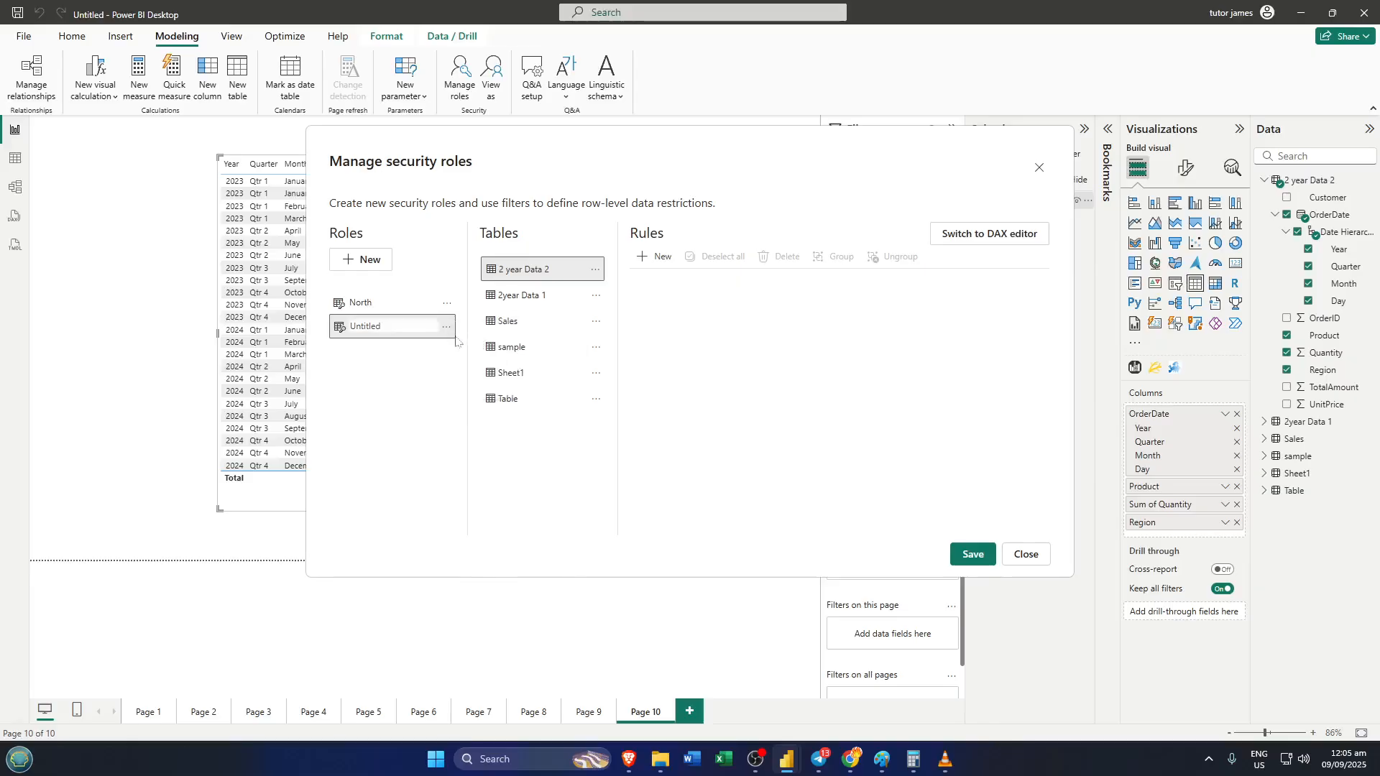
pyautogui.doubleClick(364, 326)
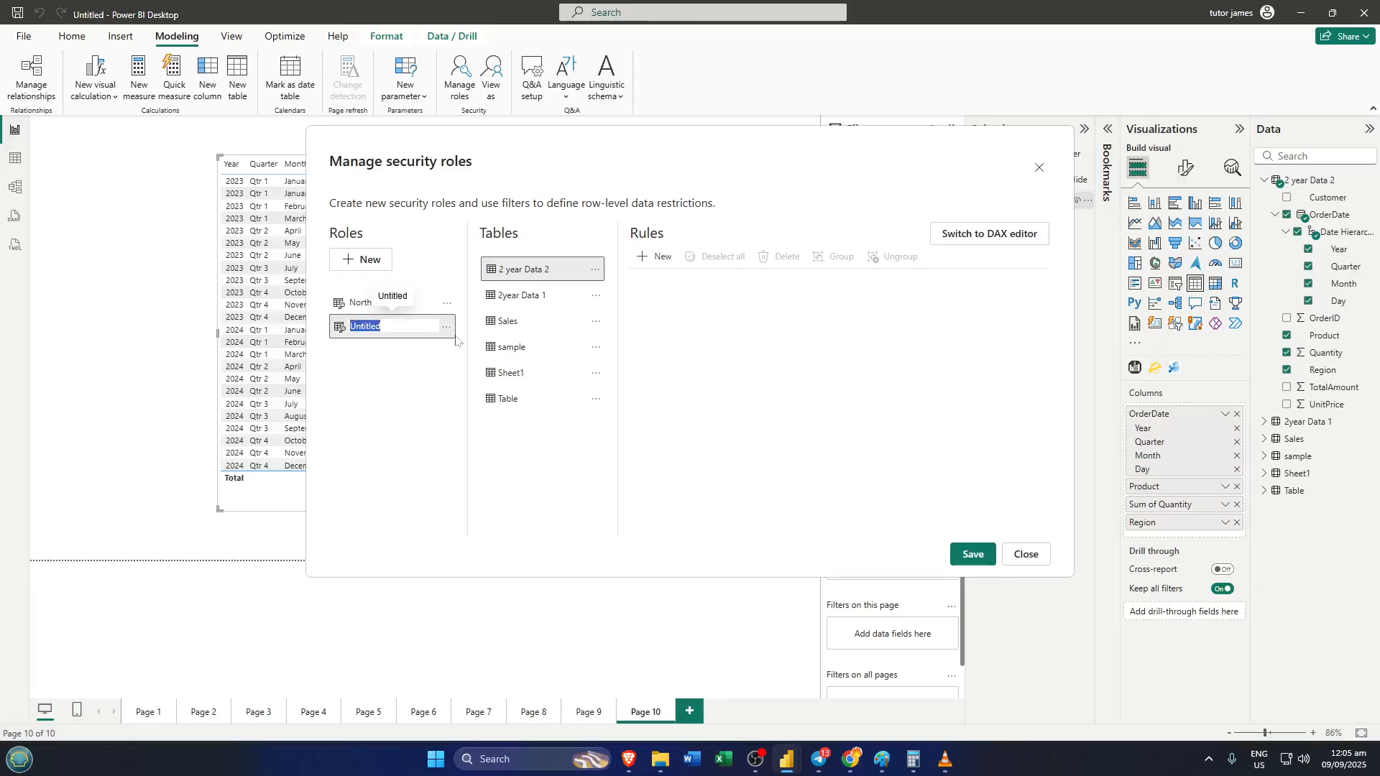
pyautogui.write('South')
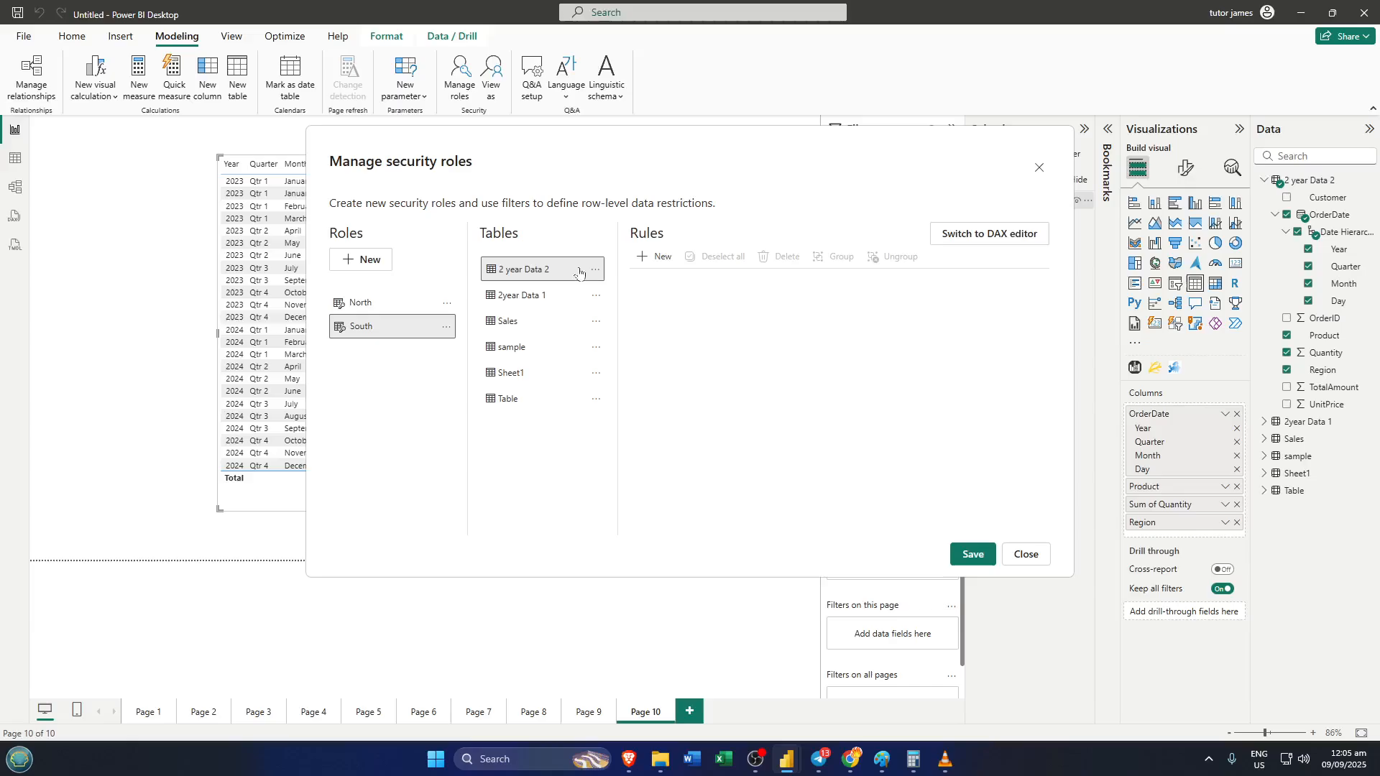
pyautogui.moveTo(739, 279)
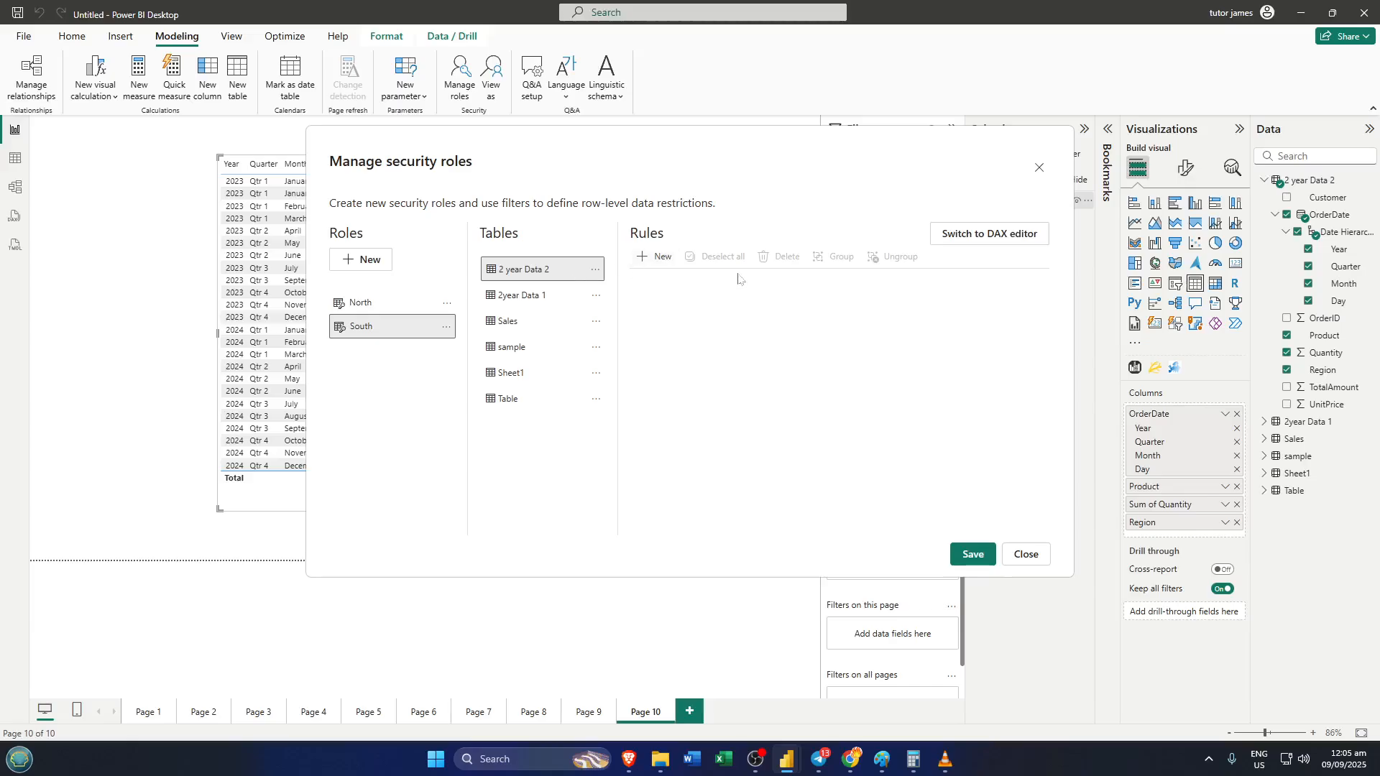
pyautogui.moveTo(573, 286)
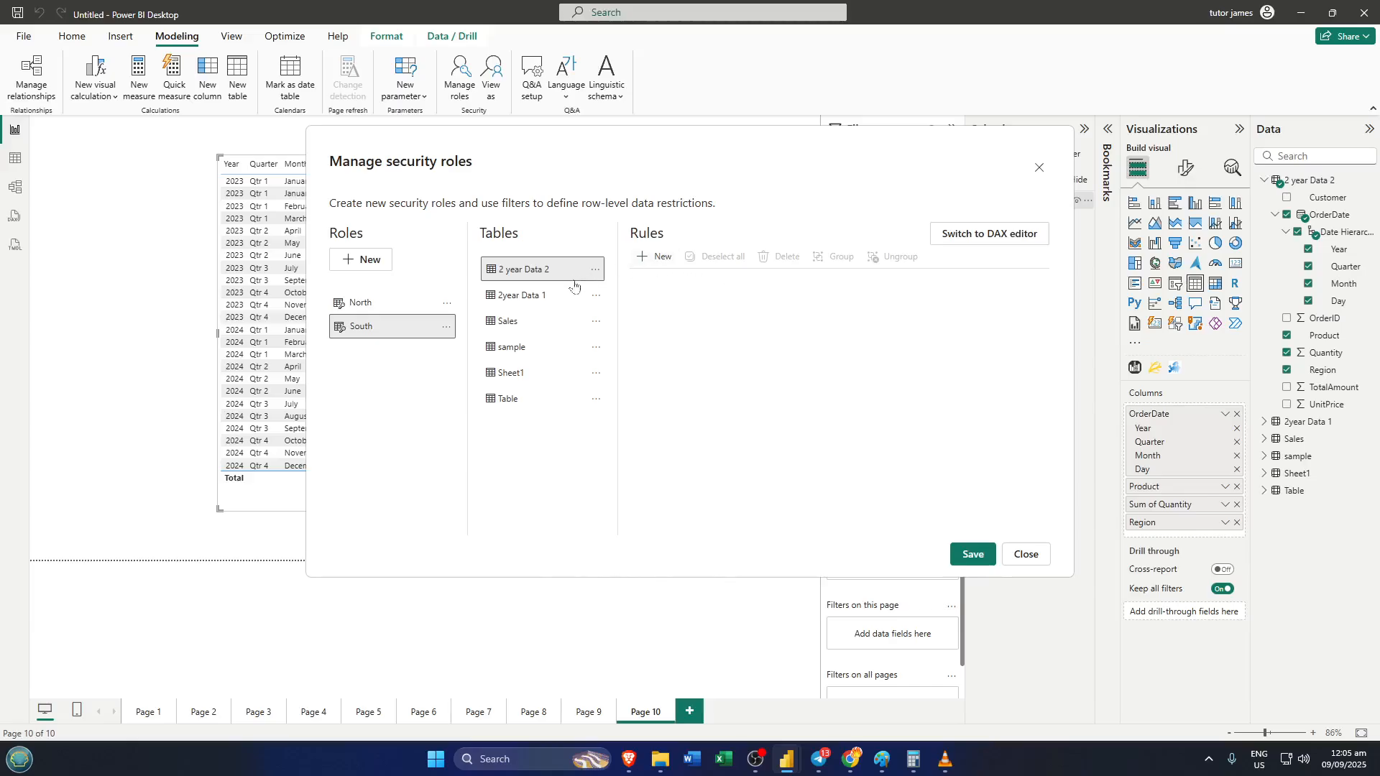
pyautogui.moveTo(660, 256)
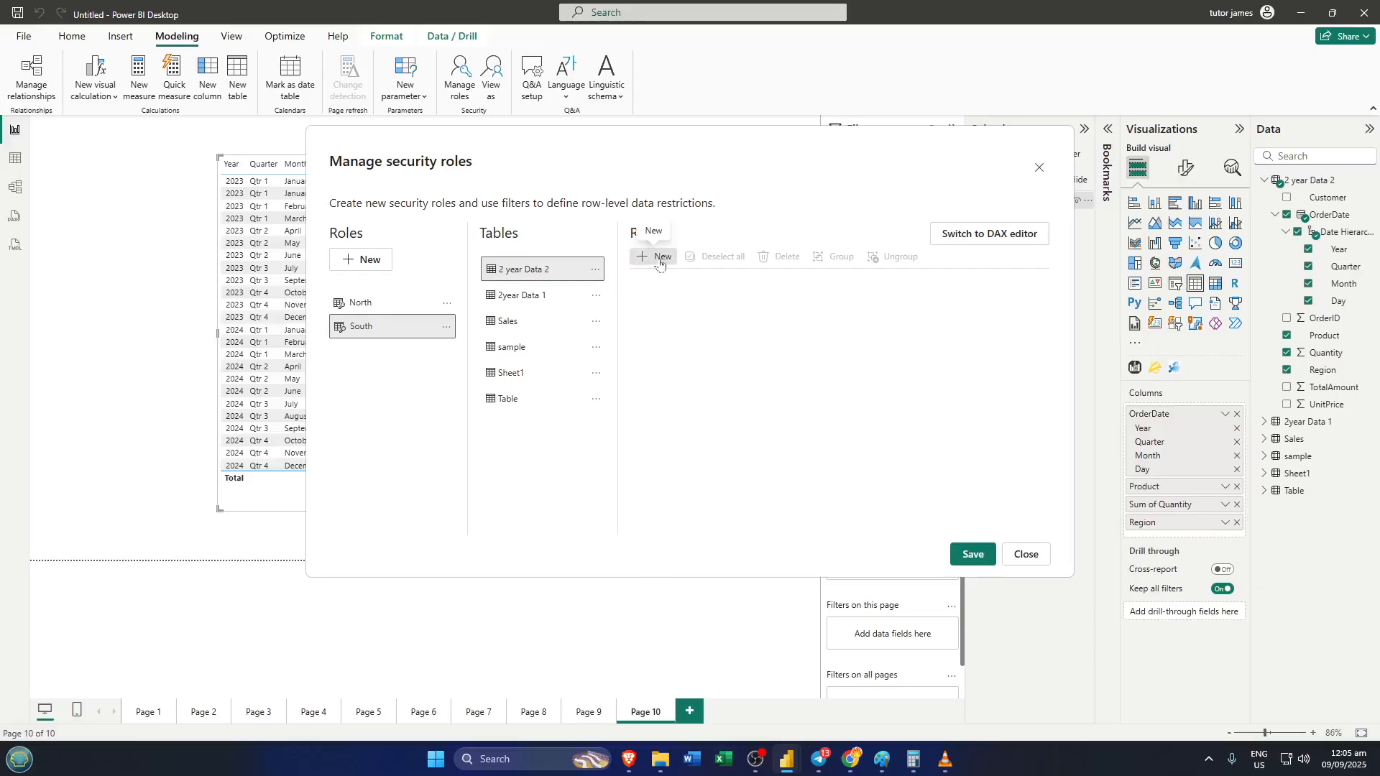
# - Give the South role a rule on 2 year Data 2 where Region equals South
pyautogui.click(656, 256)
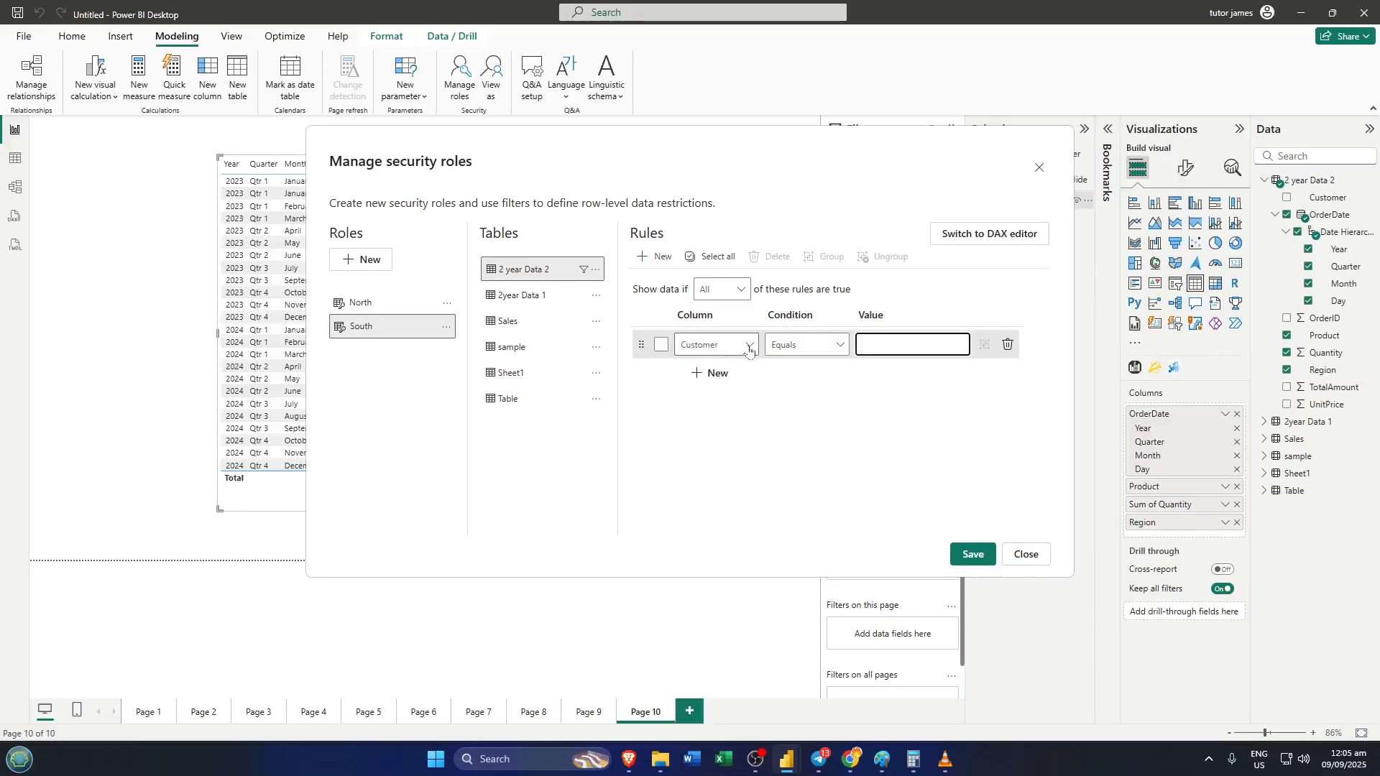
pyautogui.click(748, 343)
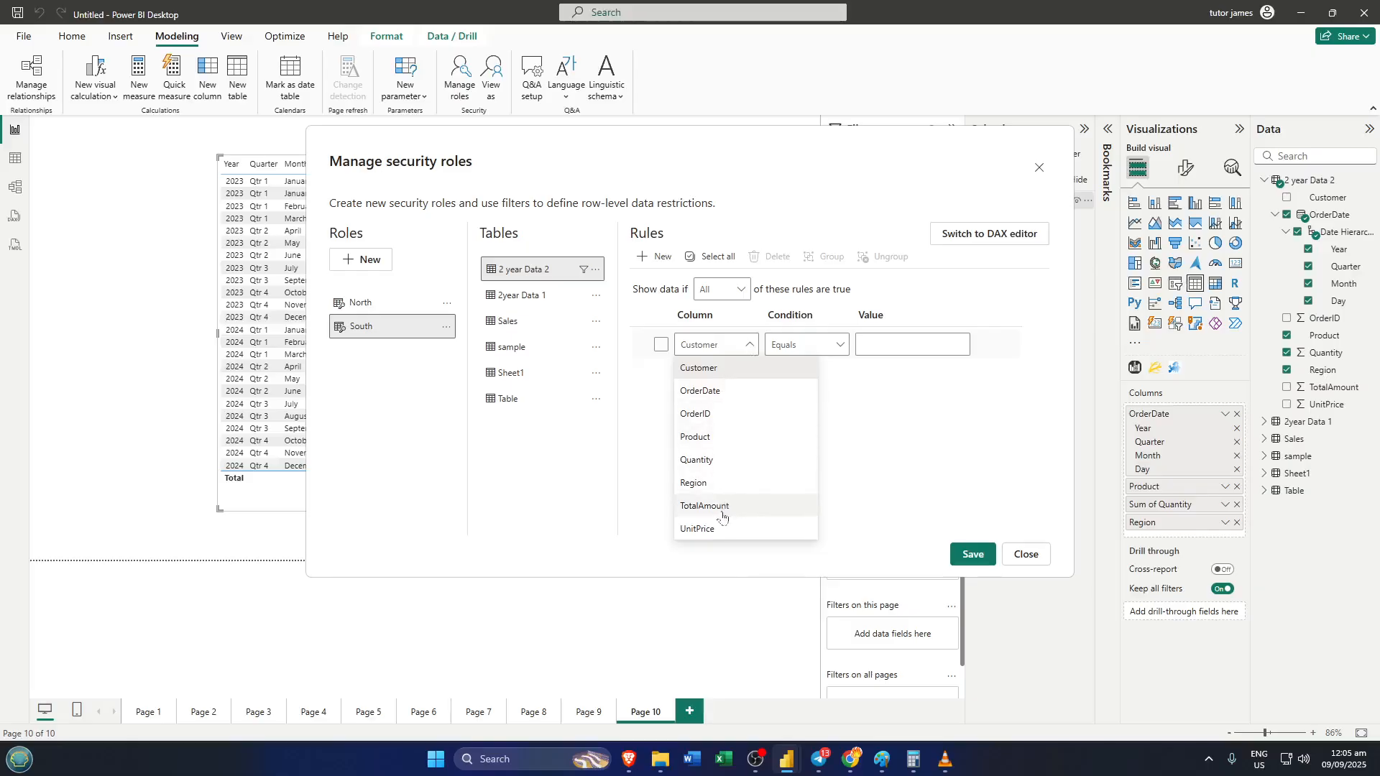
pyautogui.click(692, 483)
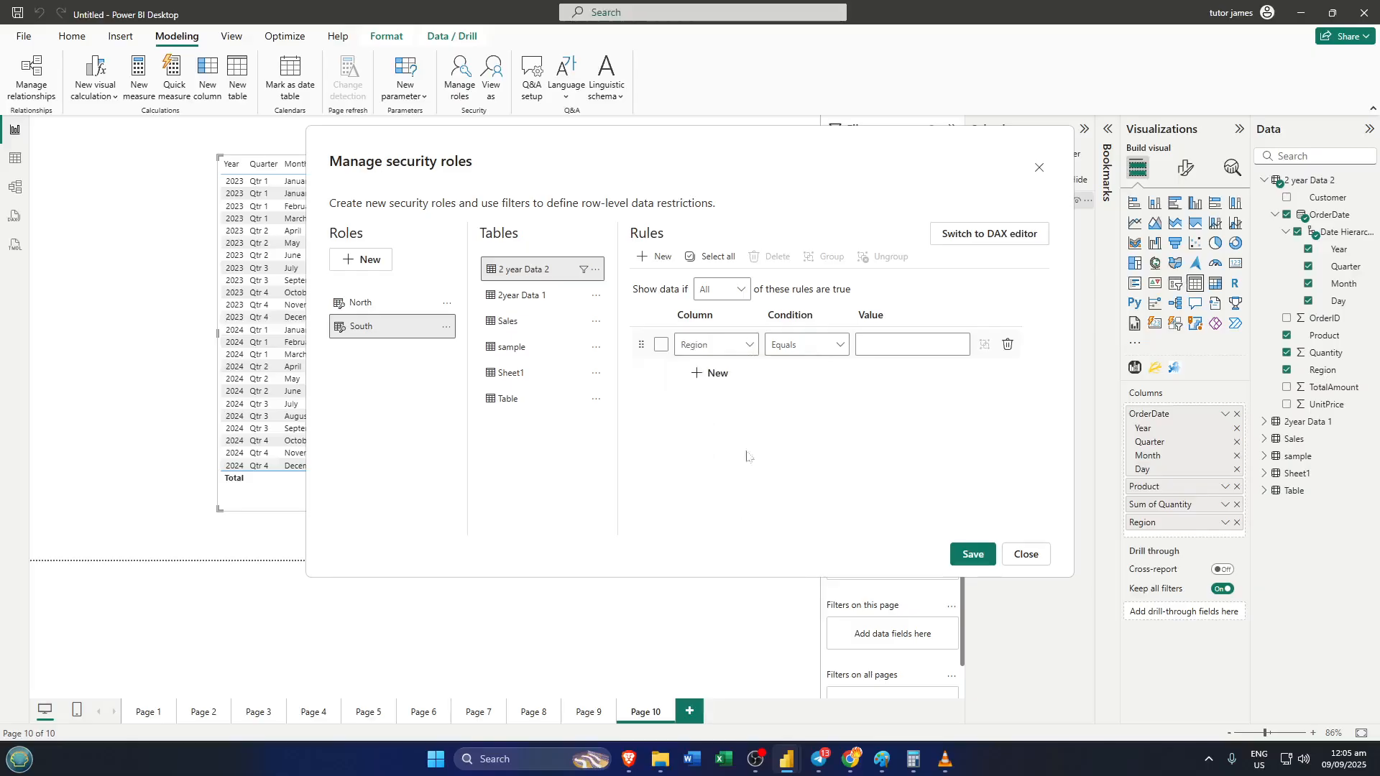
pyautogui.click(911, 343)
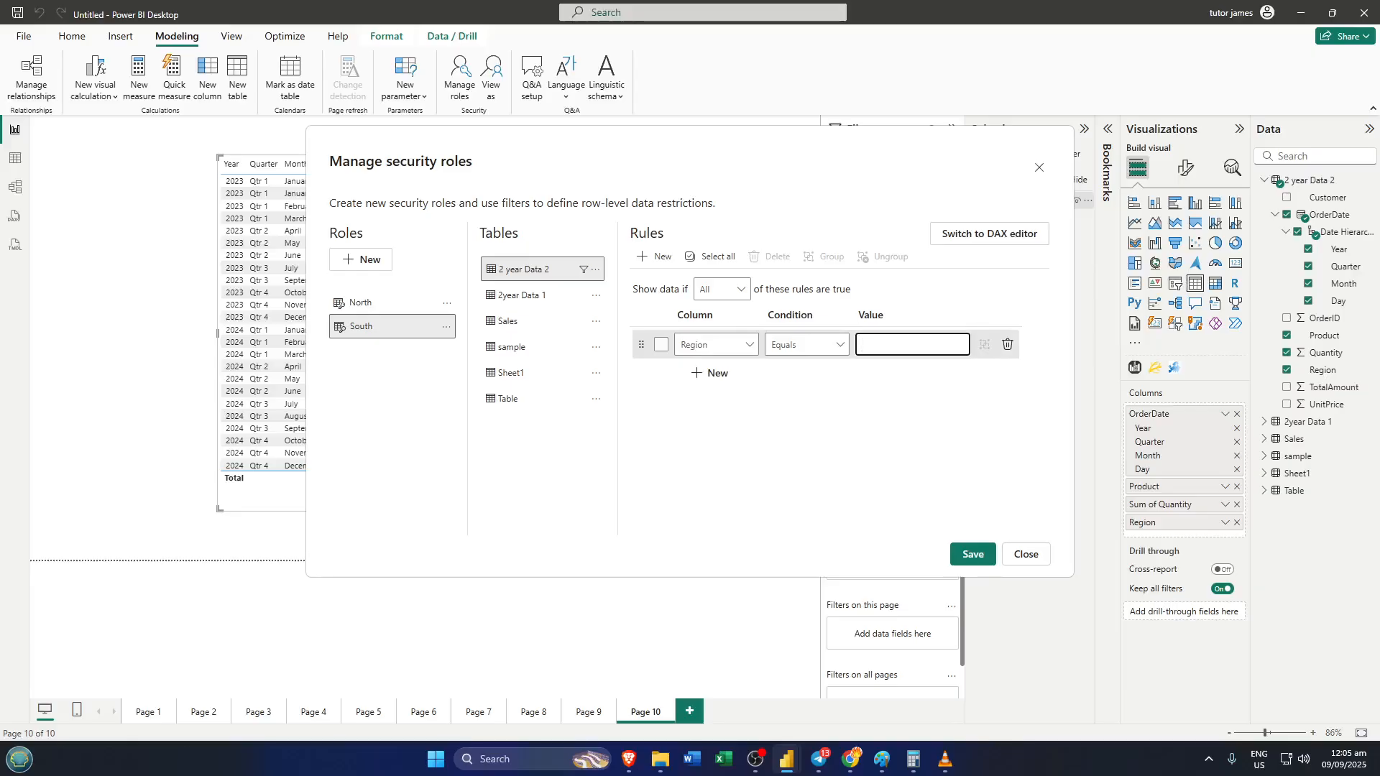
pyautogui.write('So')
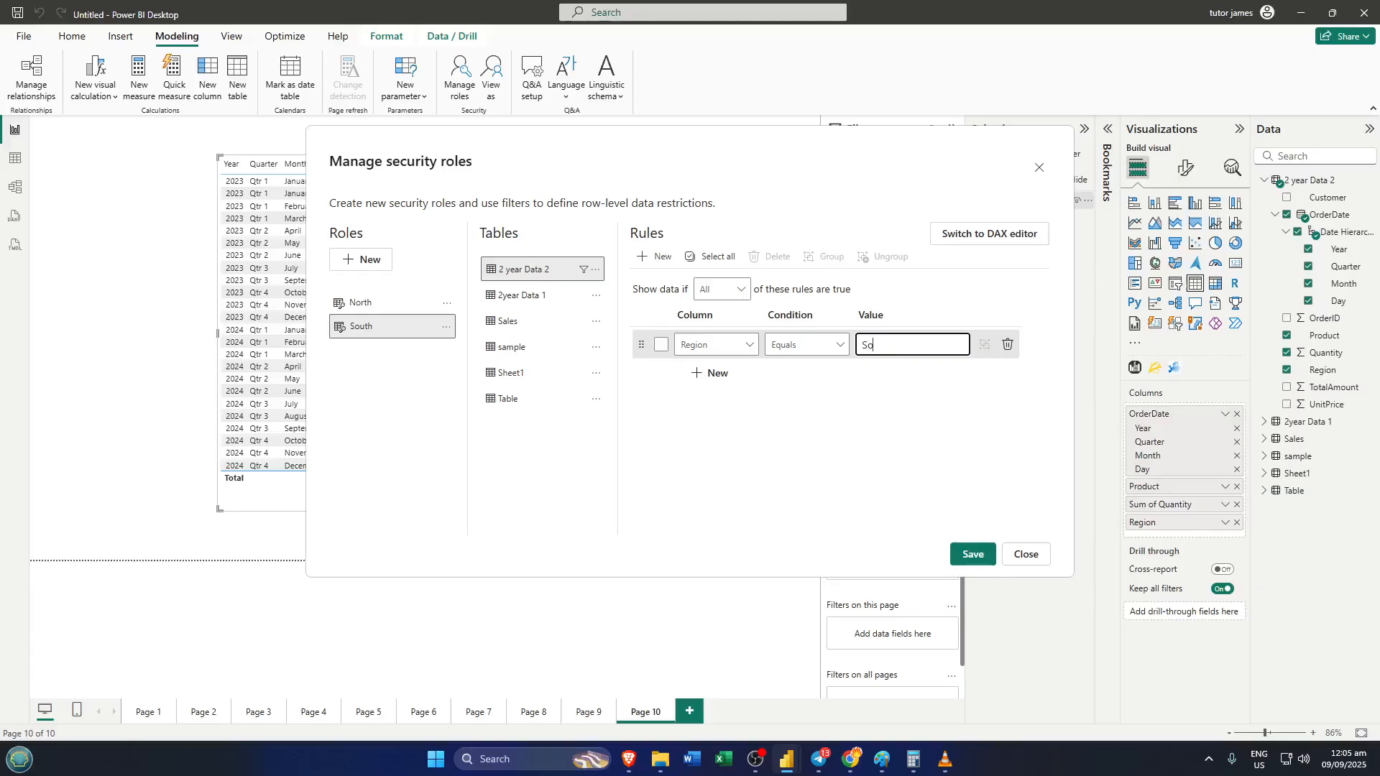
pyautogui.write('outh')
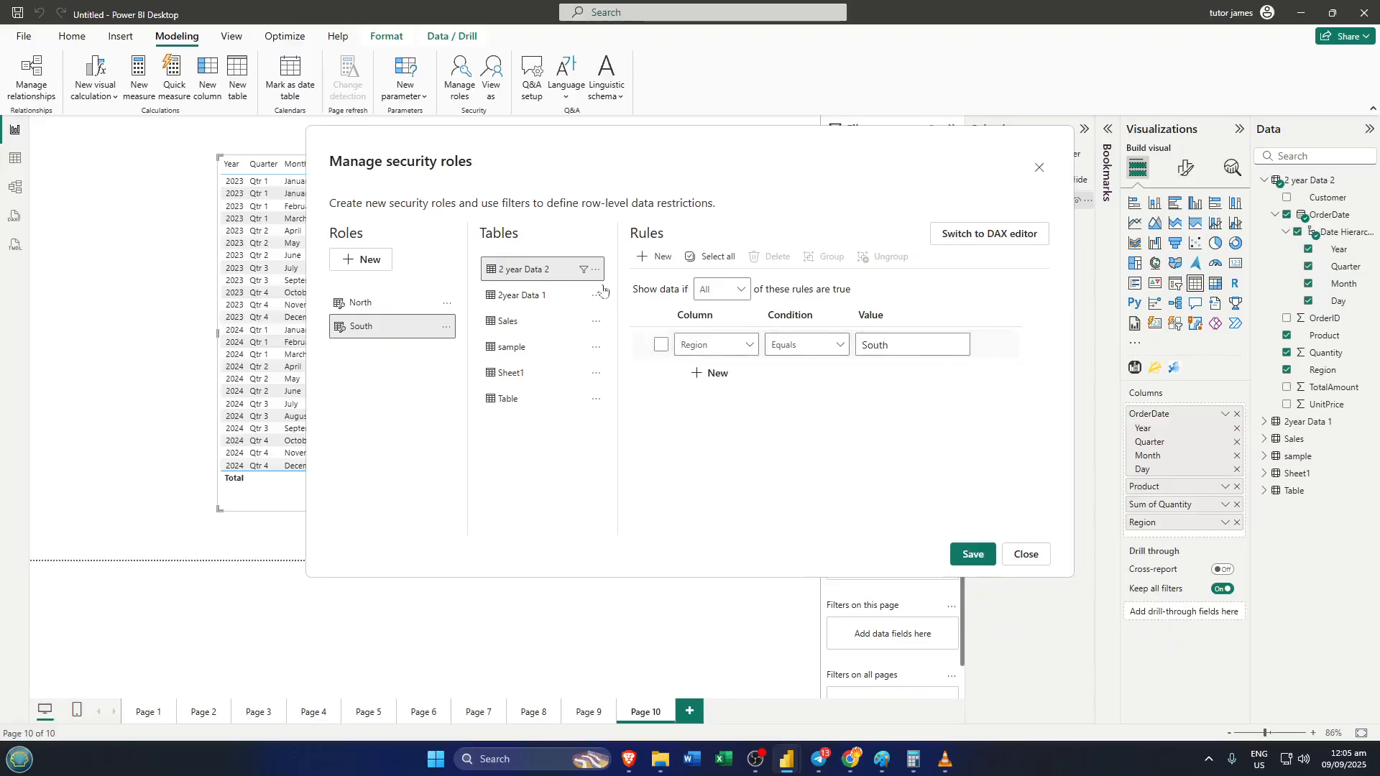
pyautogui.moveTo(713, 344)
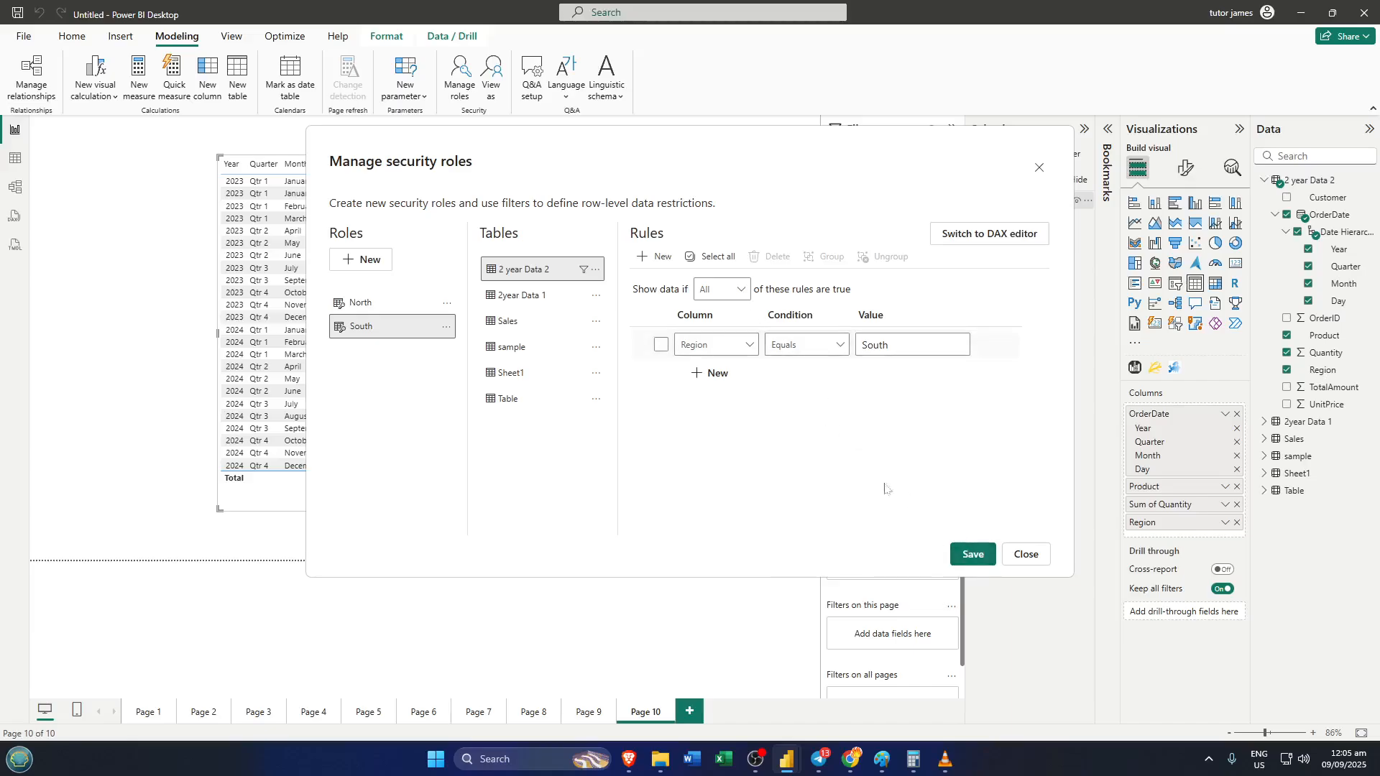
pyautogui.moveTo(927, 522)
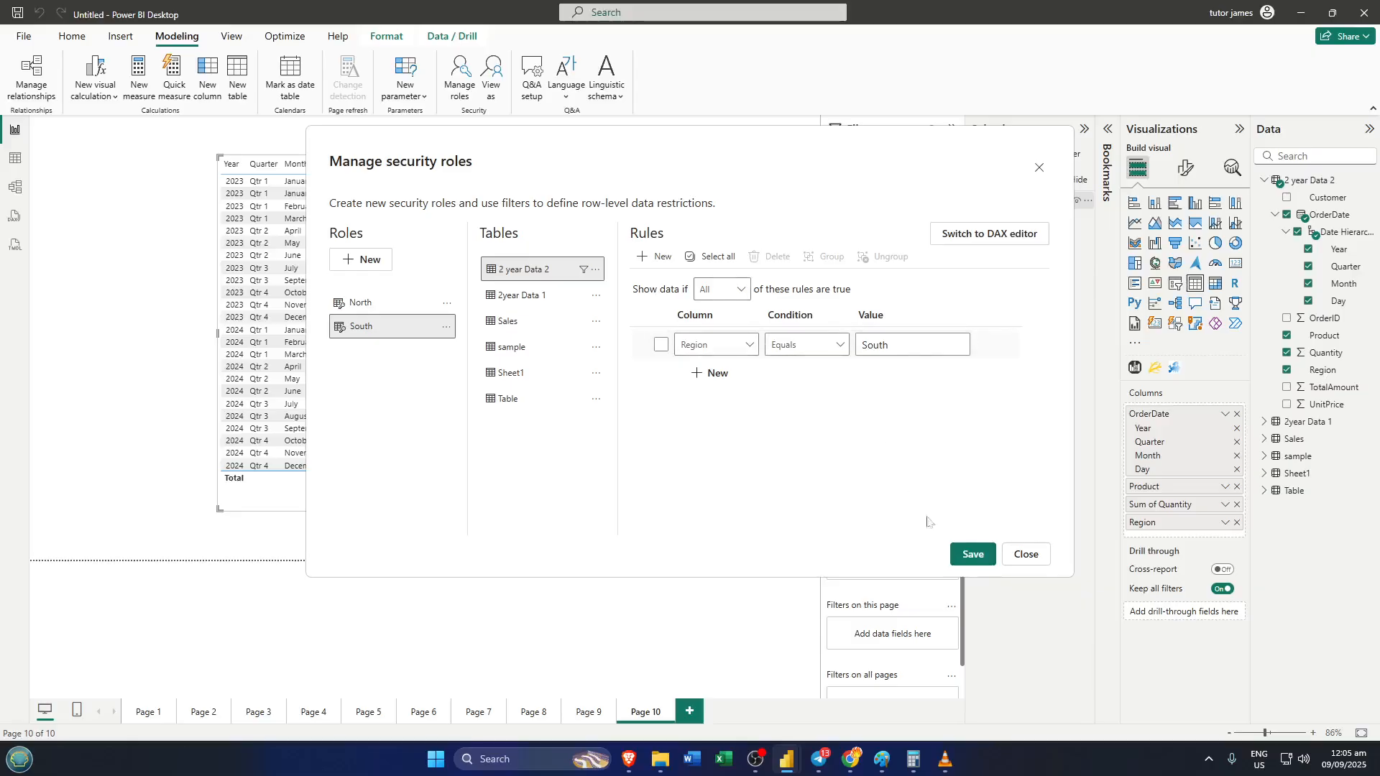
# - Save the role rules, review the North and South filters, and close the roles manager
pyautogui.click(972, 554)
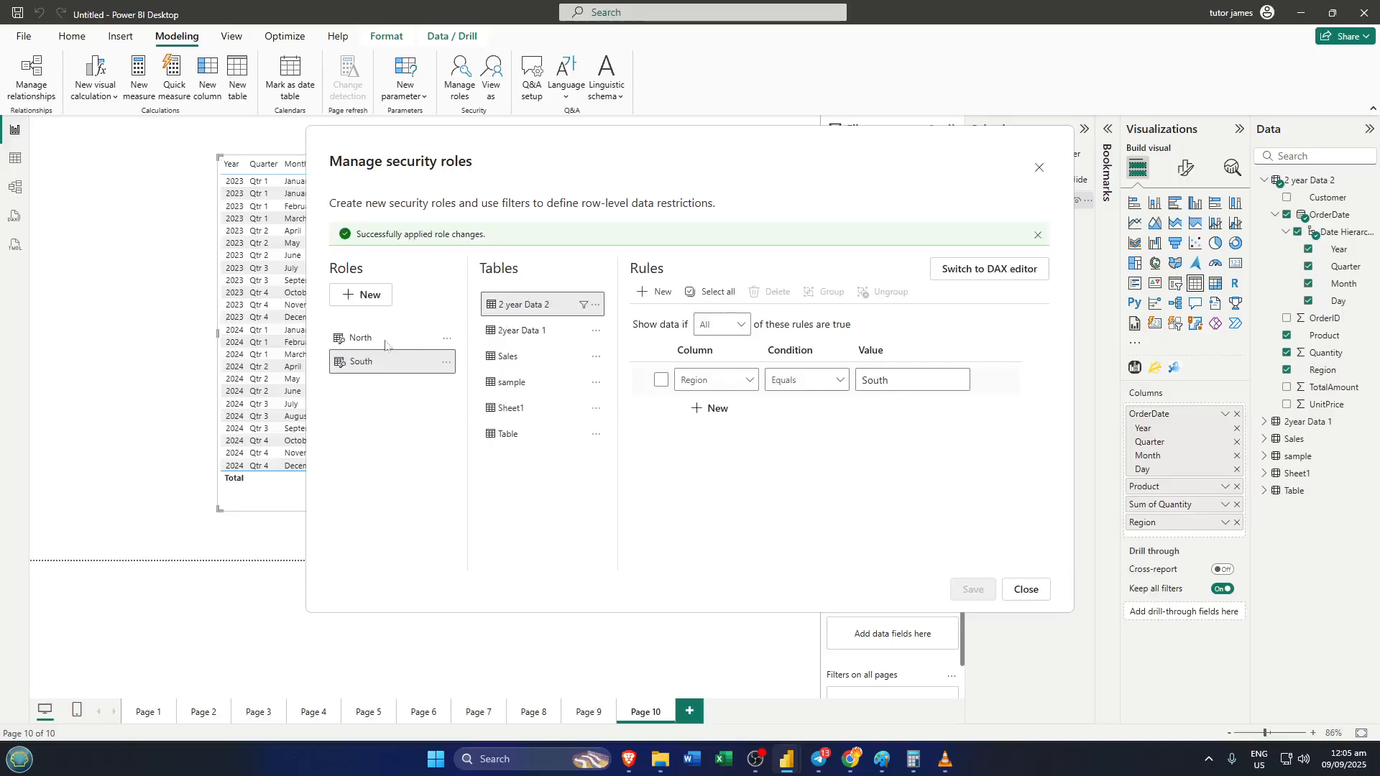
pyautogui.click(361, 338)
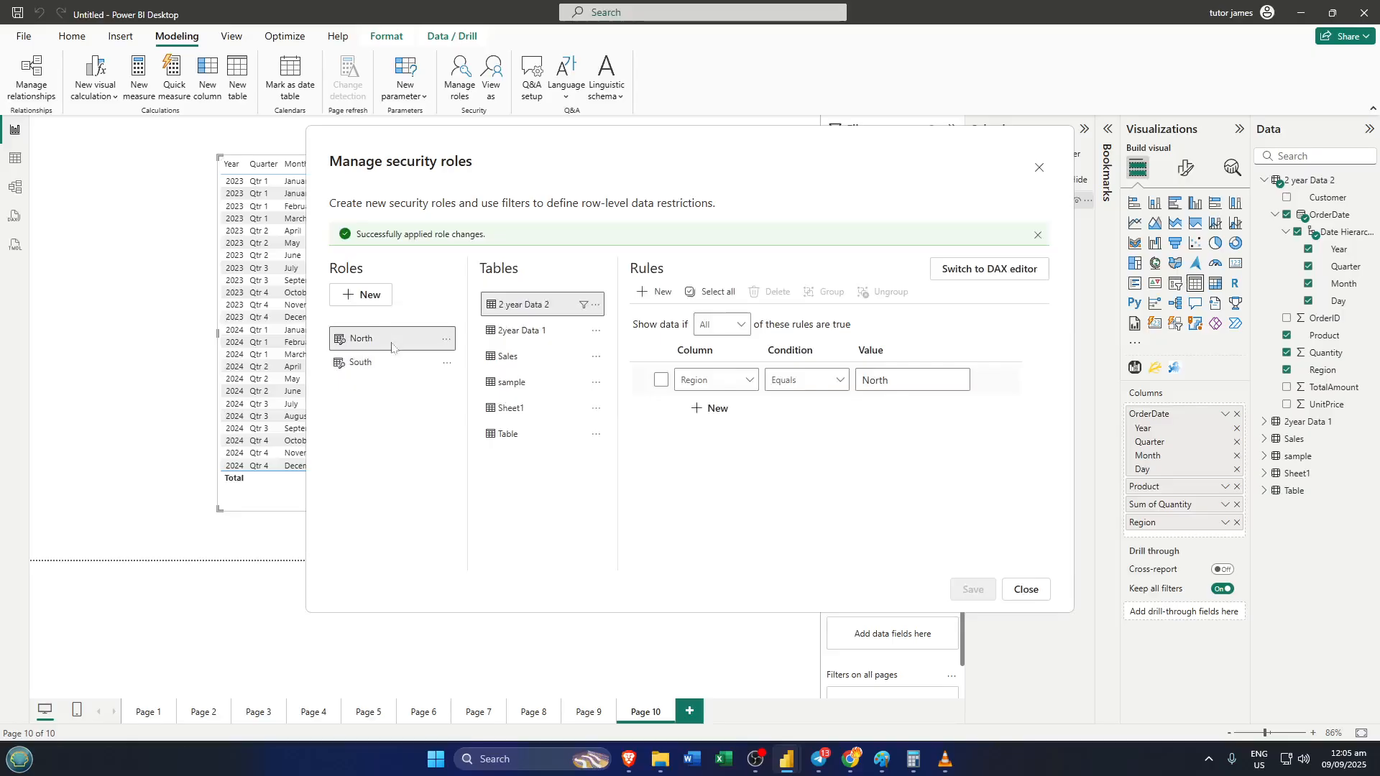
pyautogui.click(360, 361)
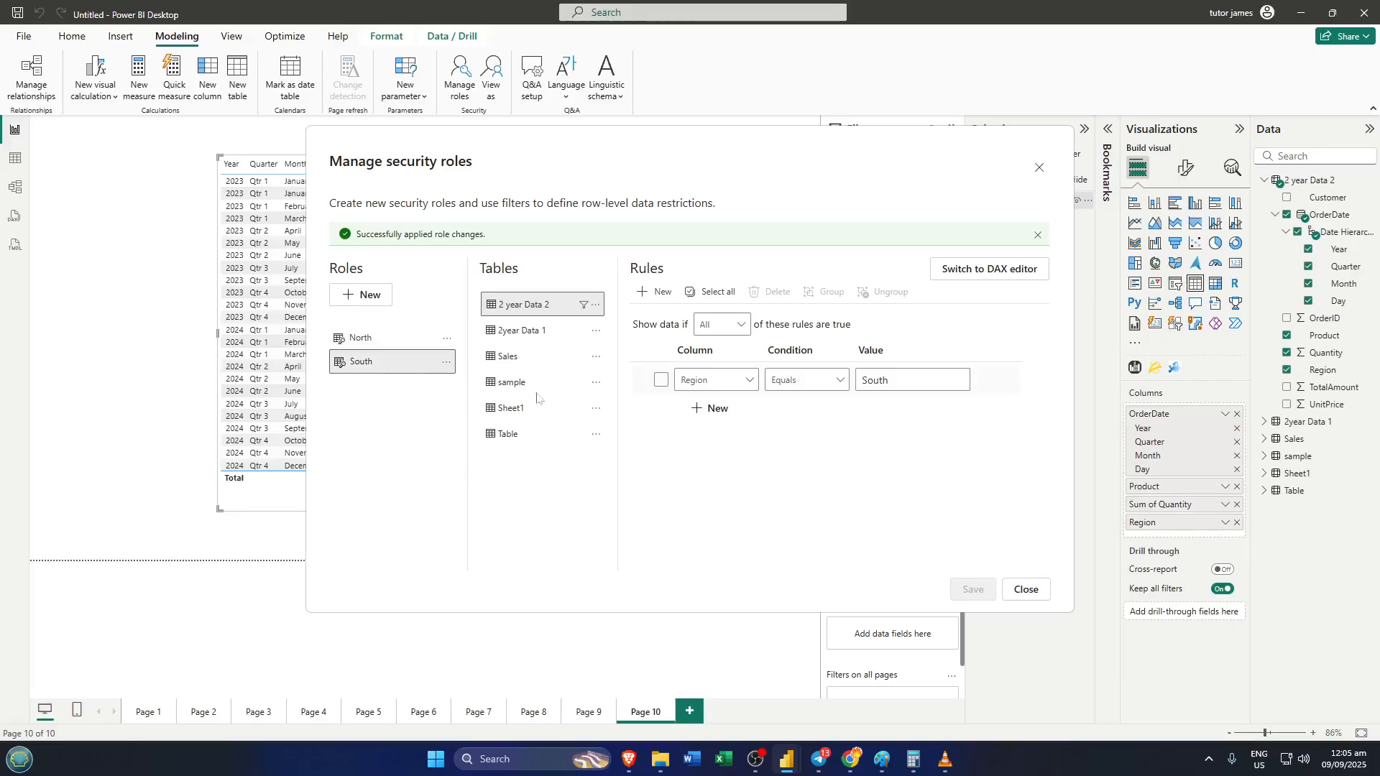
pyautogui.click(360, 338)
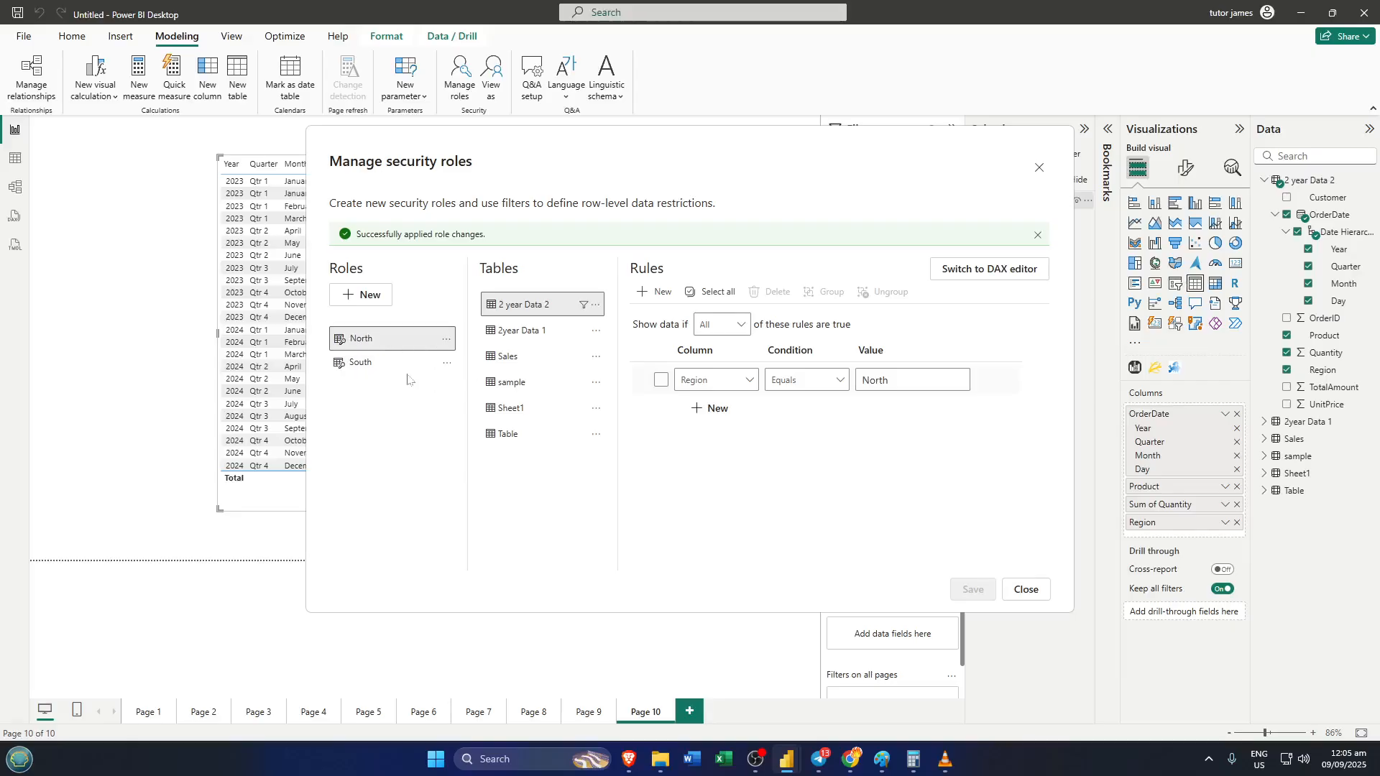
pyautogui.click(361, 362)
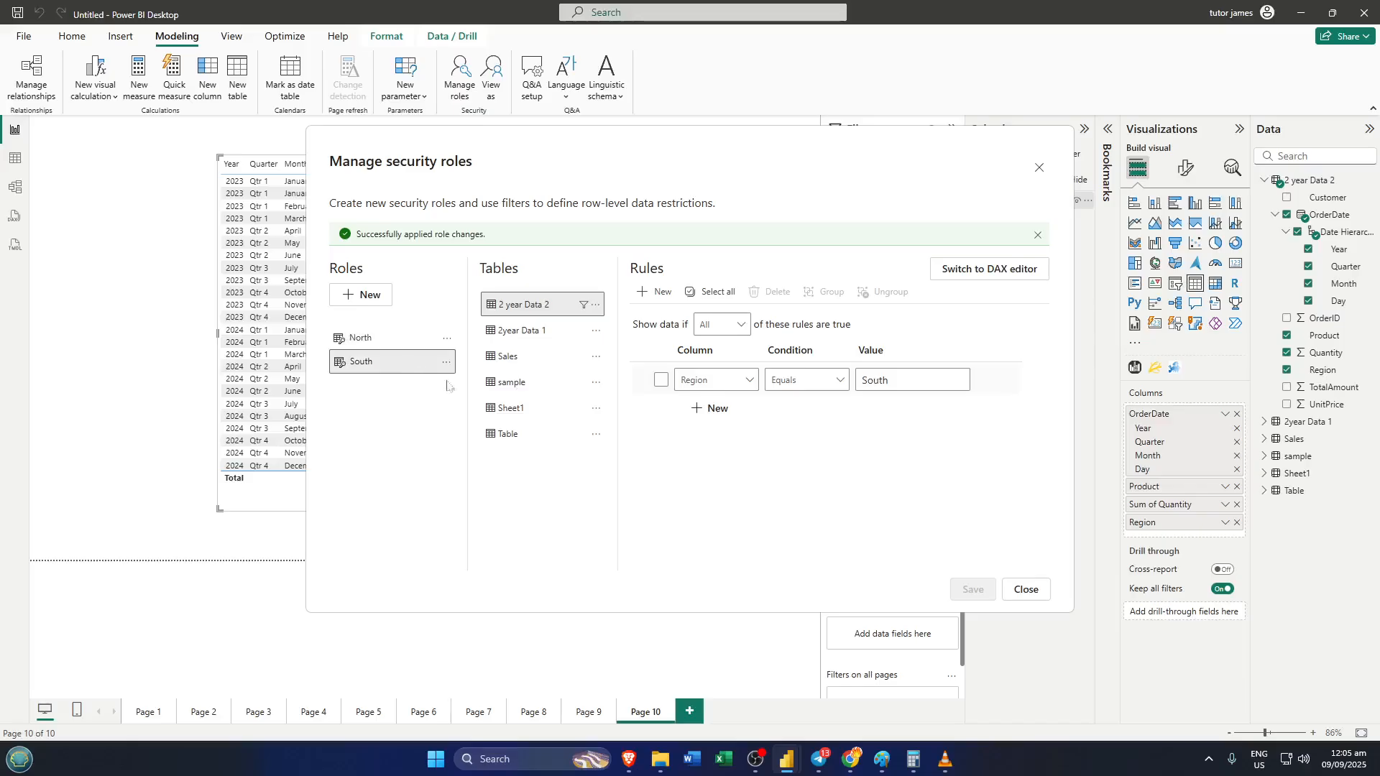
pyautogui.click(1025, 589)
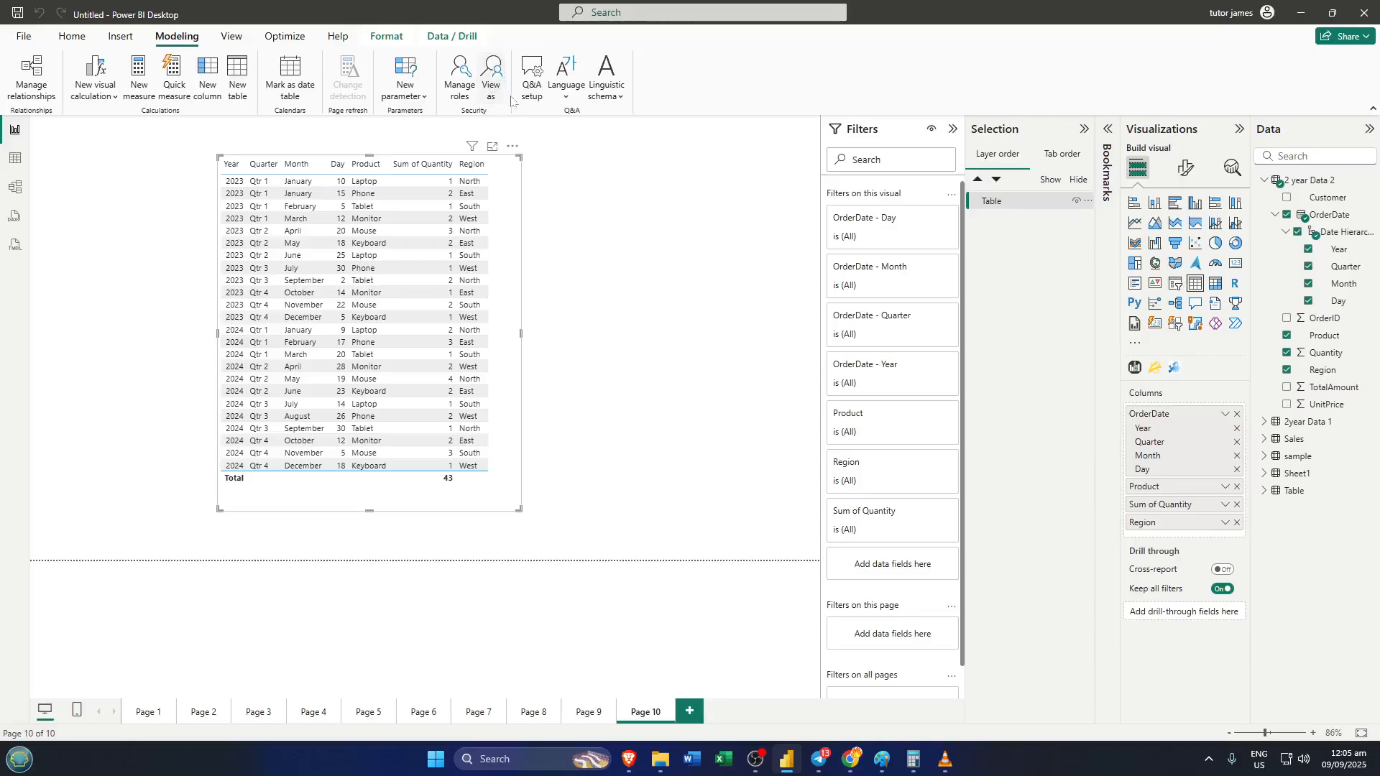
pyautogui.click(492, 74)
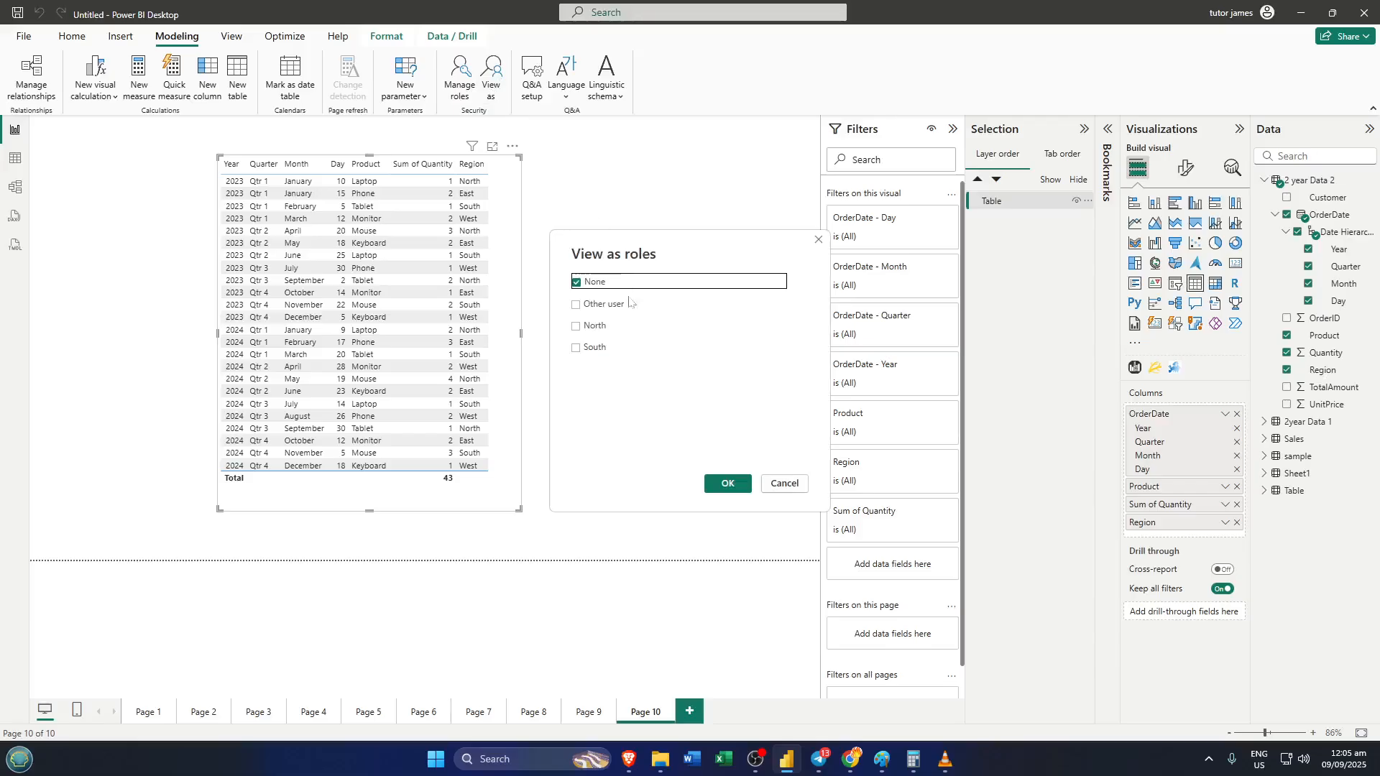
pyautogui.click(576, 325)
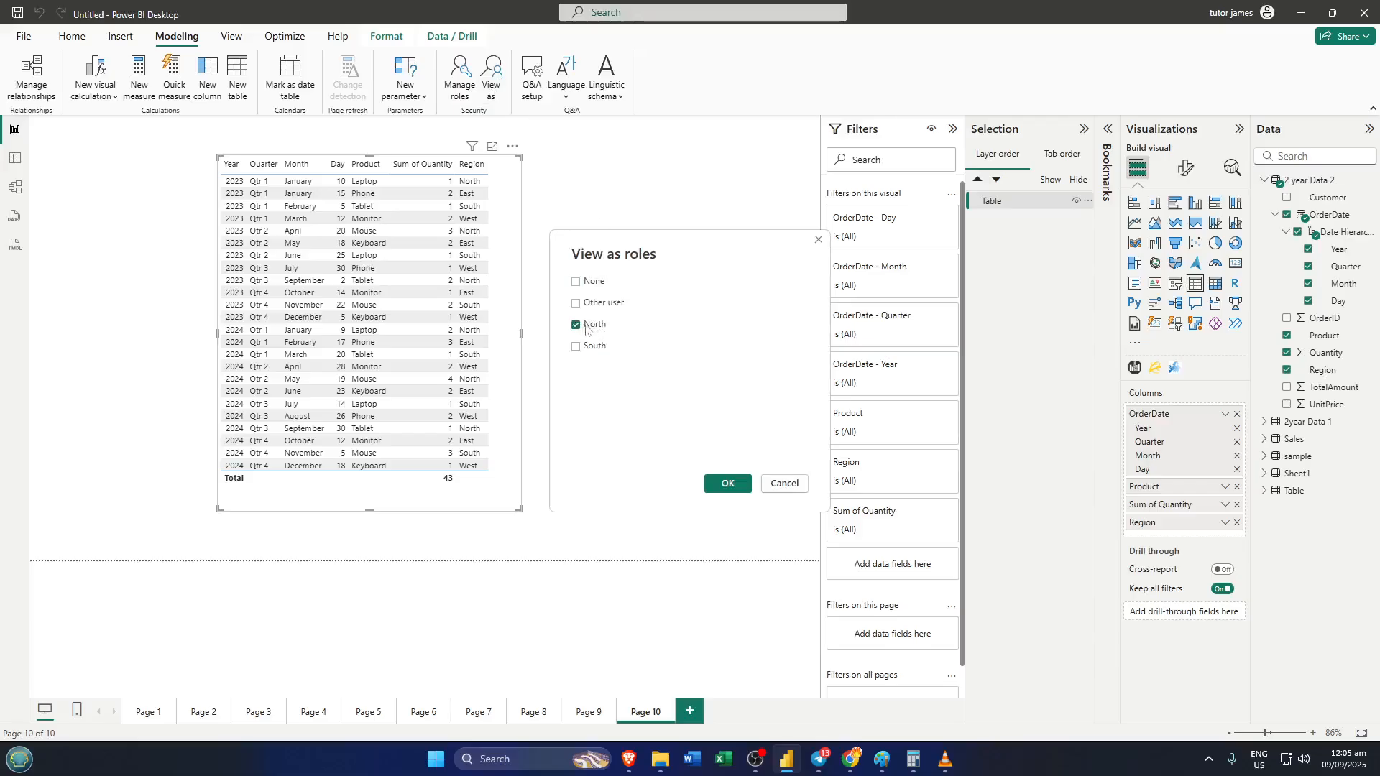
pyautogui.click(725, 483)
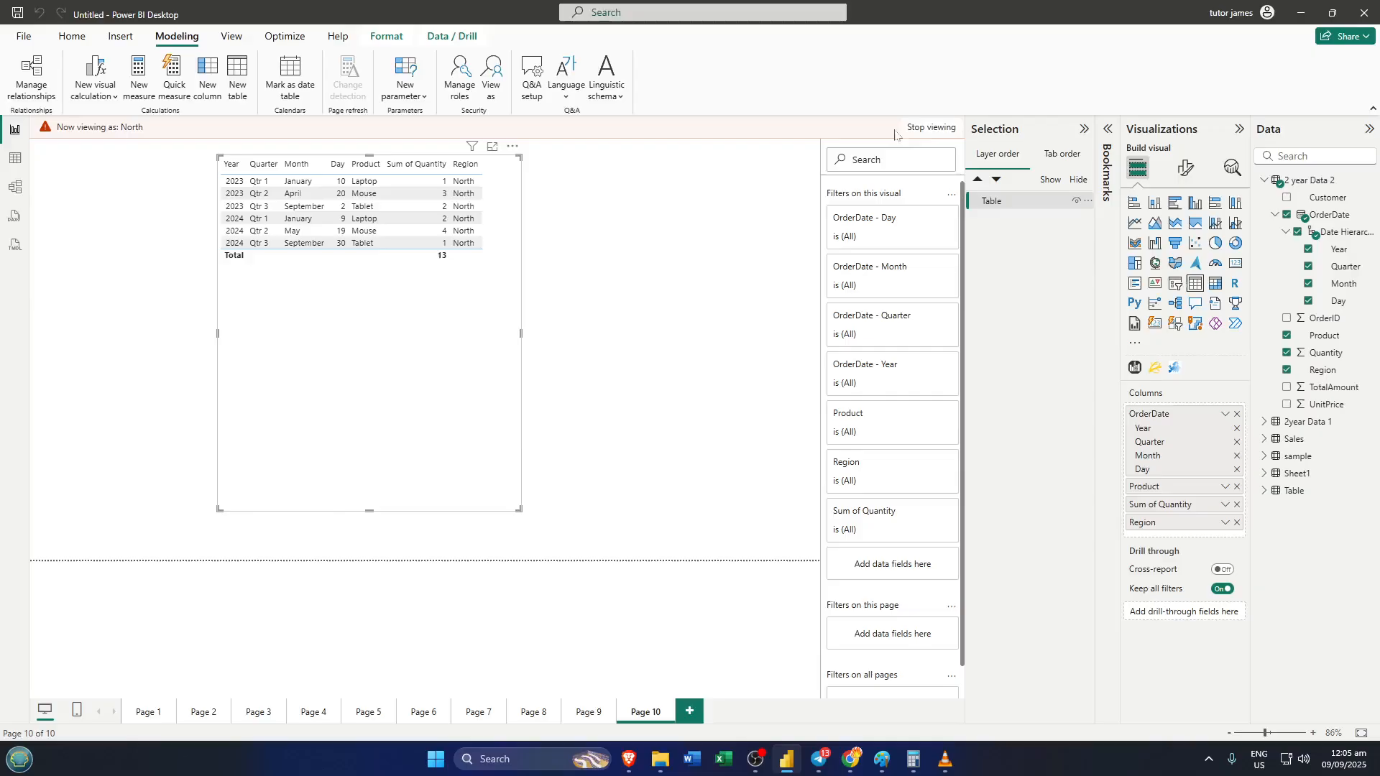
pyautogui.moveTo(922, 137)
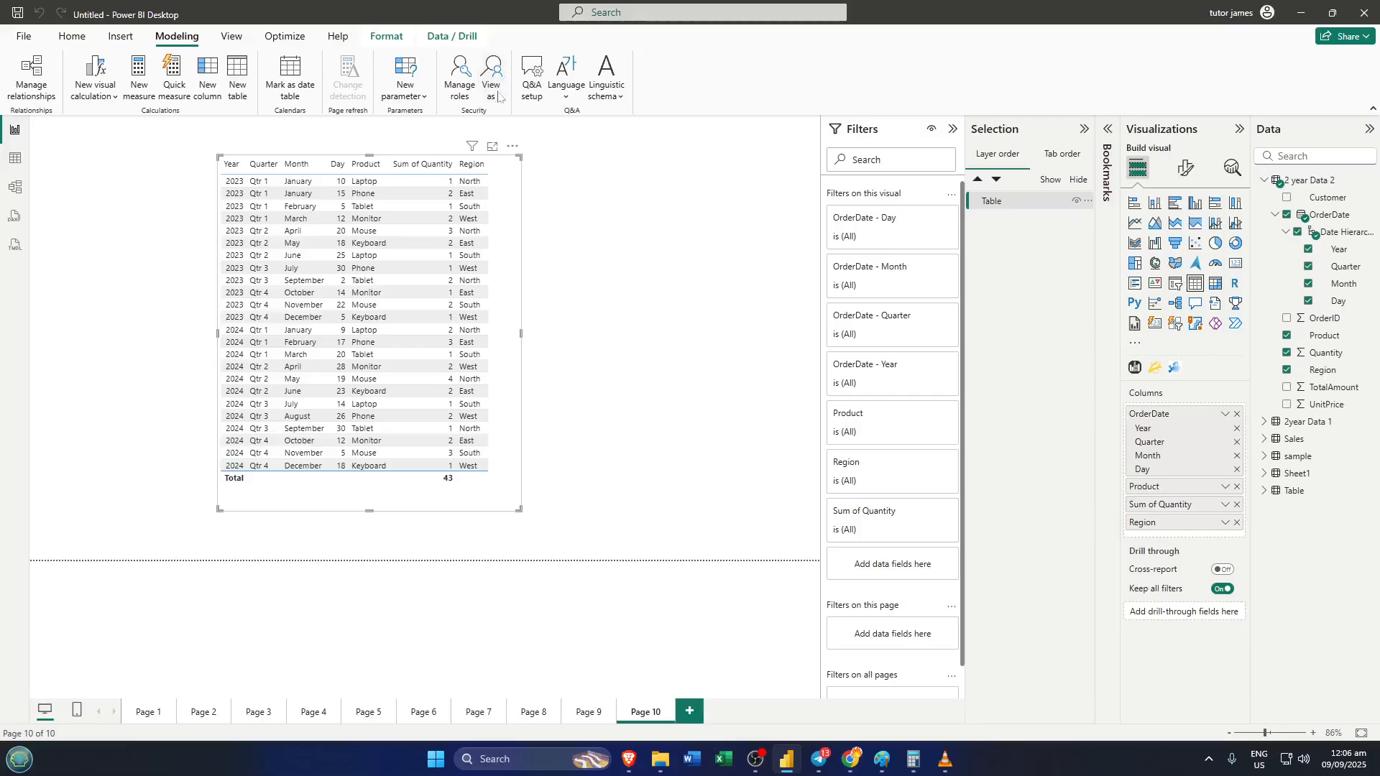
pyautogui.click(490, 72)
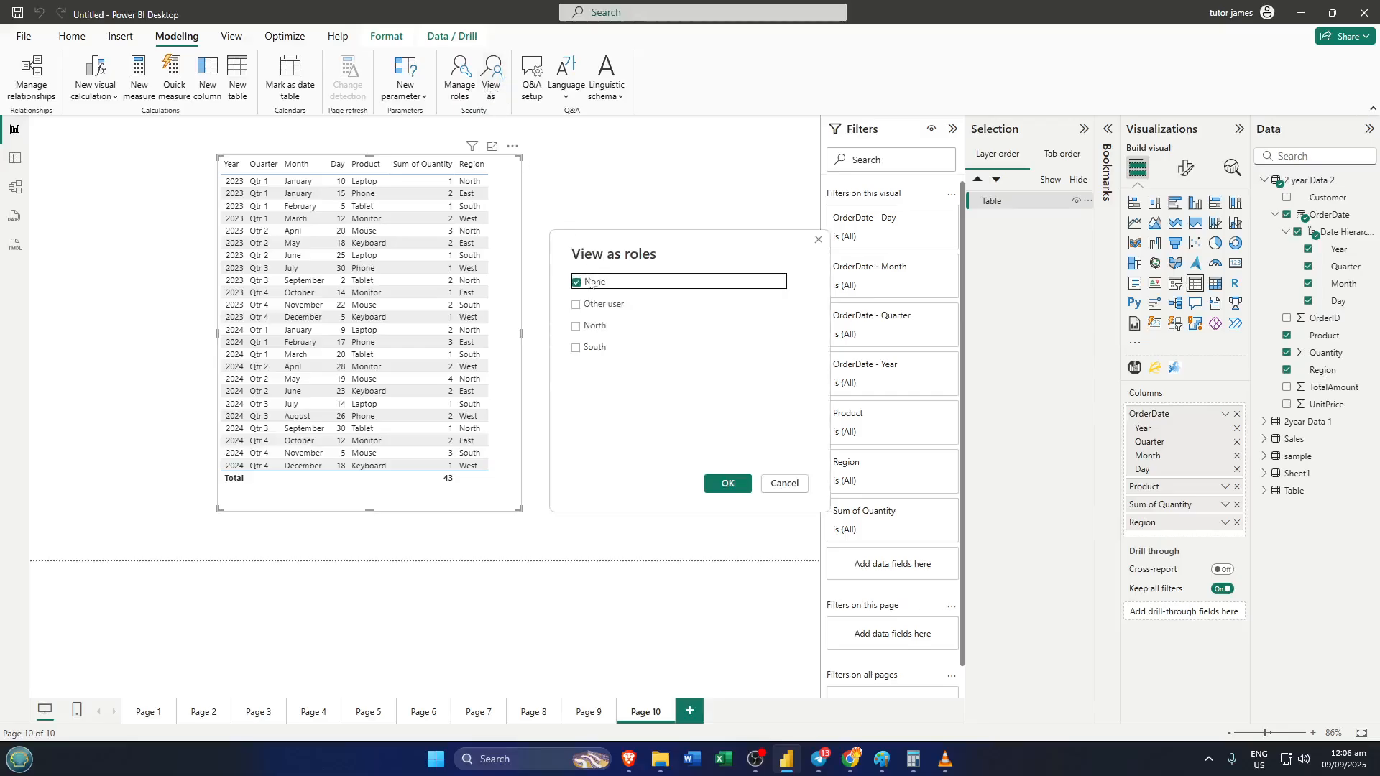
pyautogui.click(575, 346)
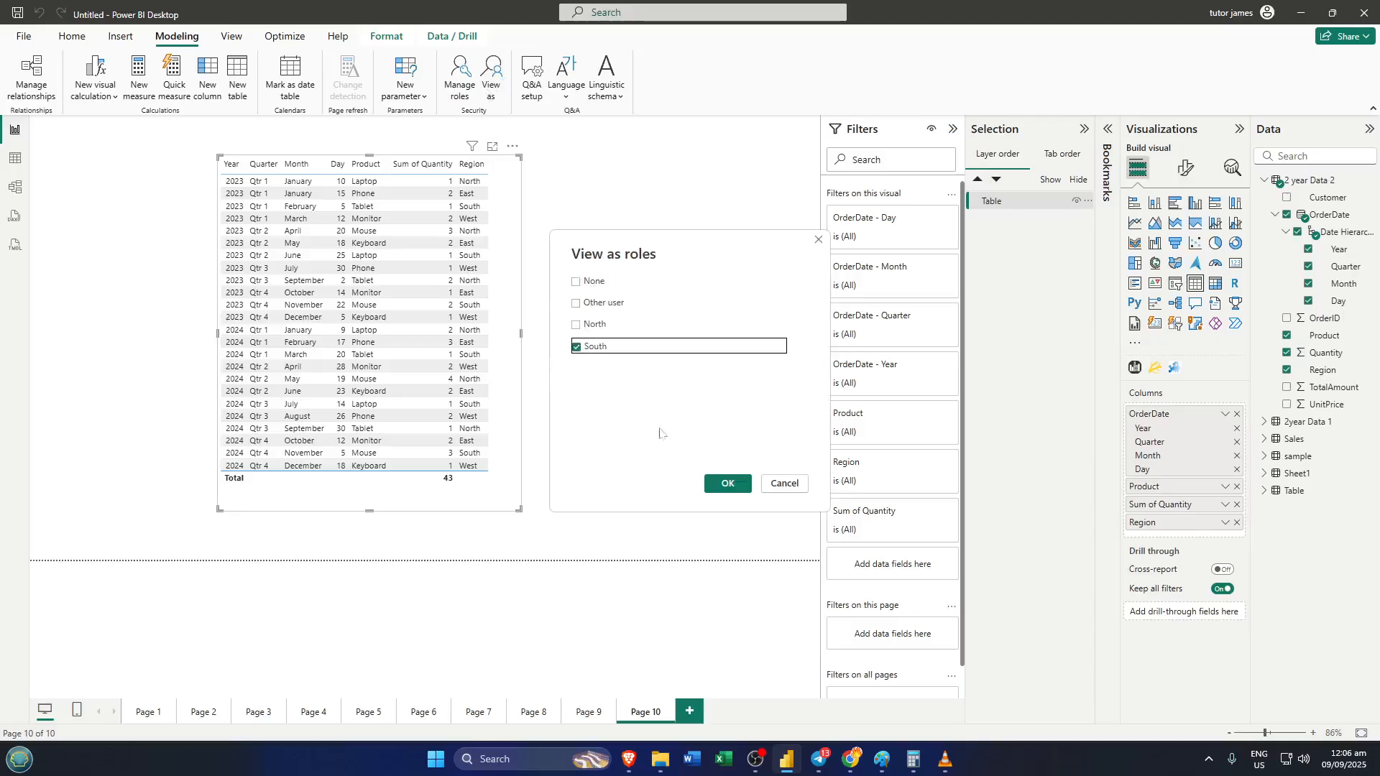
pyautogui.click(727, 483)
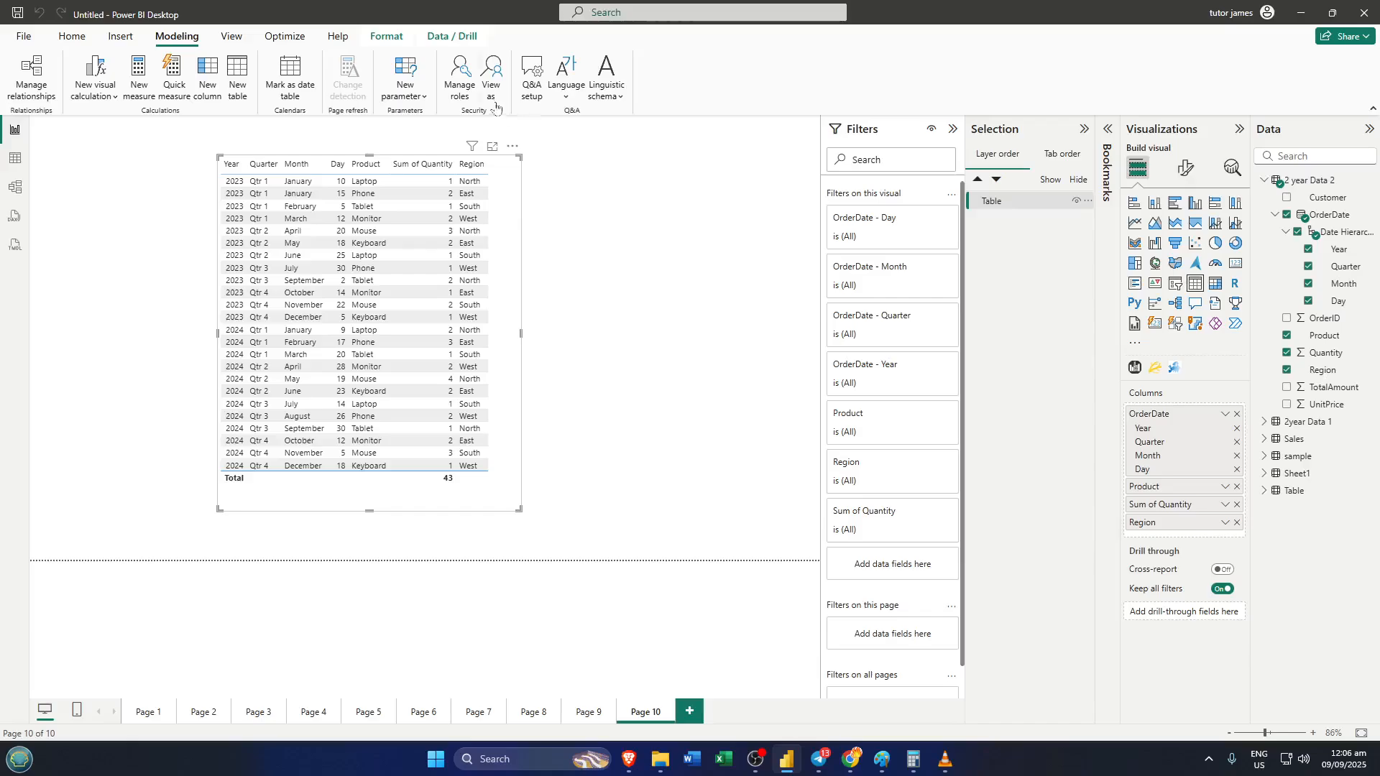
pyautogui.moveTo(597, 249)
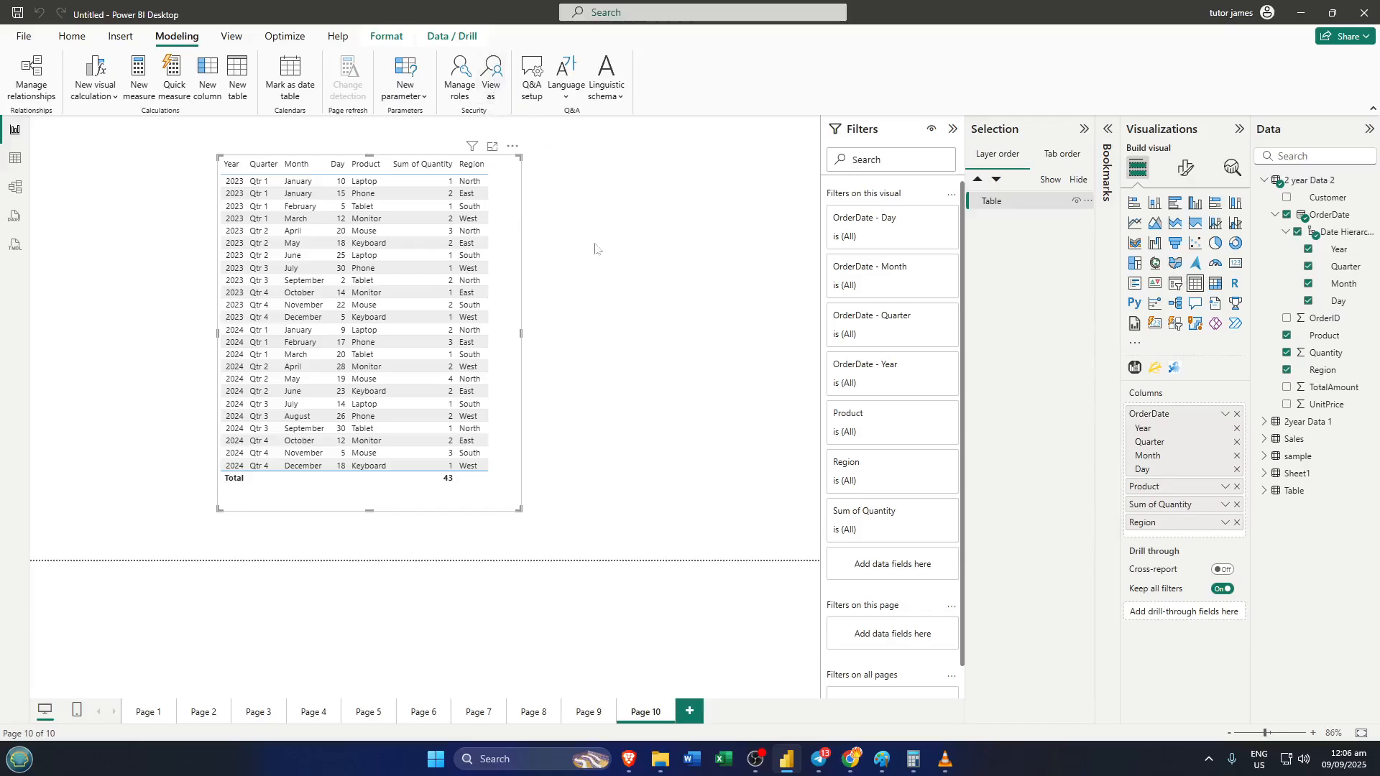